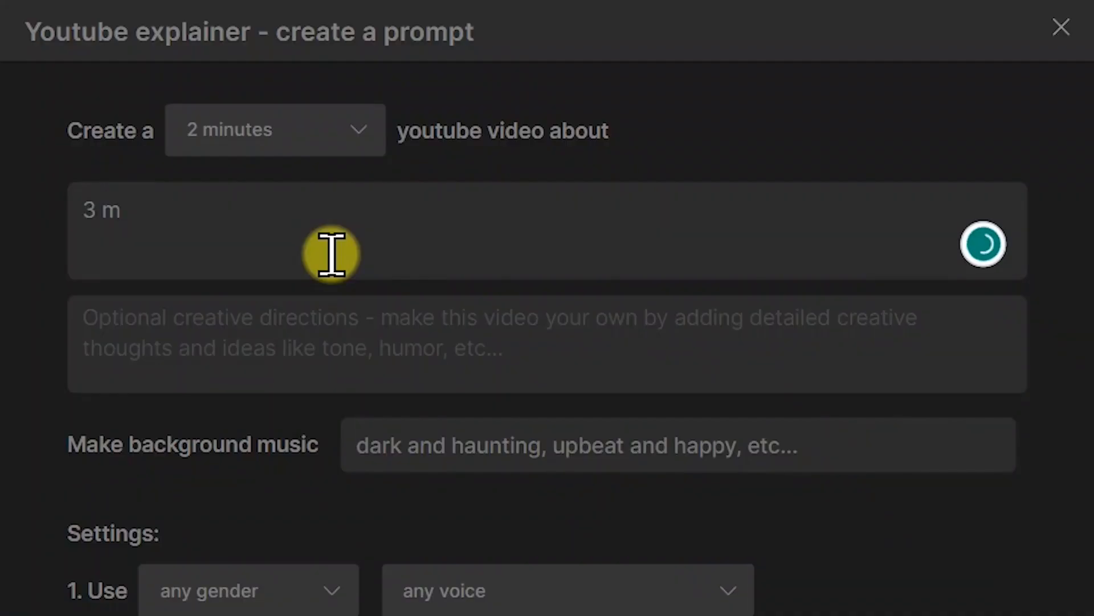
# Step: Enter the workspace via 'Generate video now' after typing 'most beautiful animal in the world'
pyautogui.write('ost beautiful animal in the world')
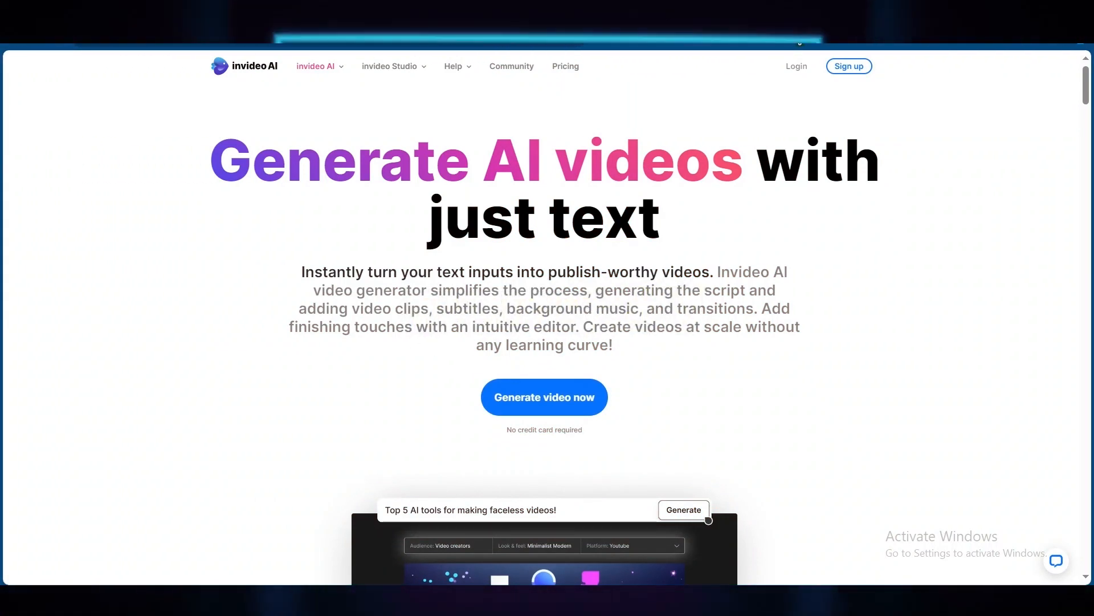
pyautogui.click(544, 396)
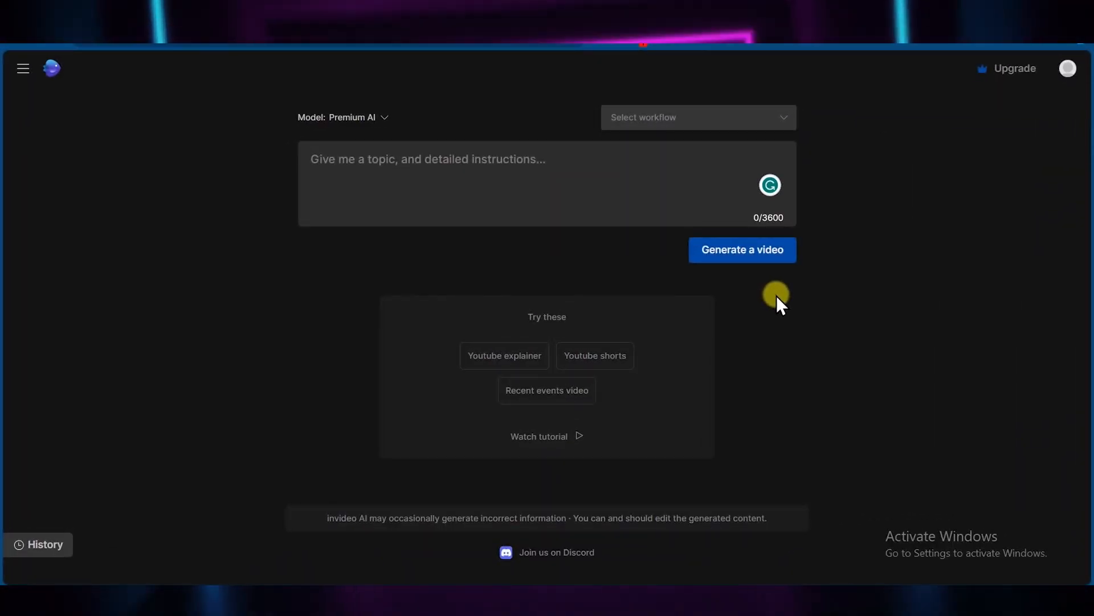
# Step: Fill the Youtube explainer form with a topic on the most beautiful animal in the world and continue
pyautogui.write('generate a video in the topic')
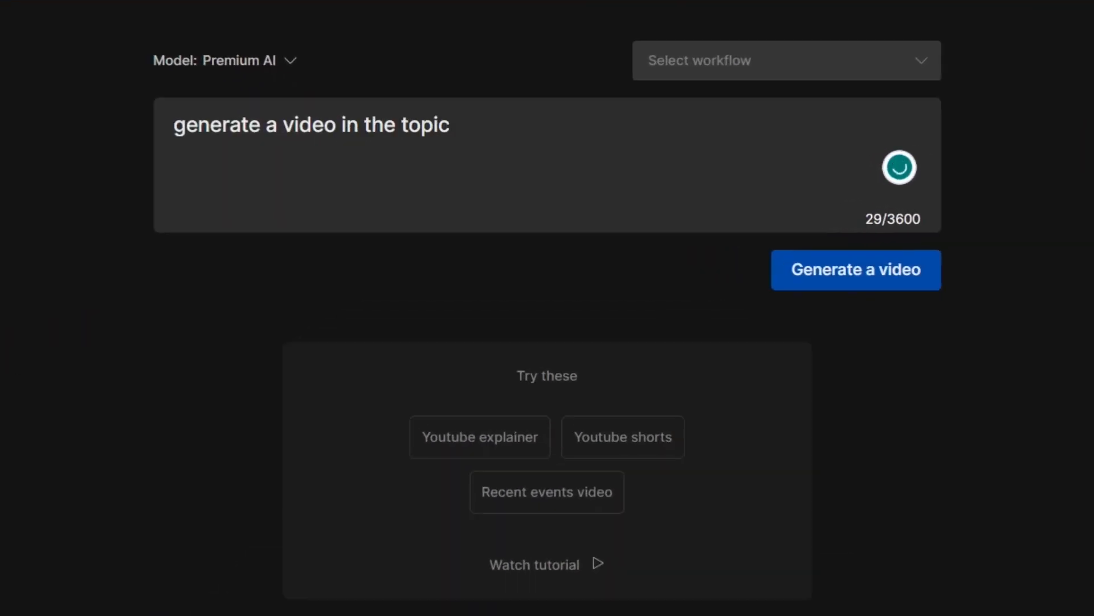
pyautogui.write('........')
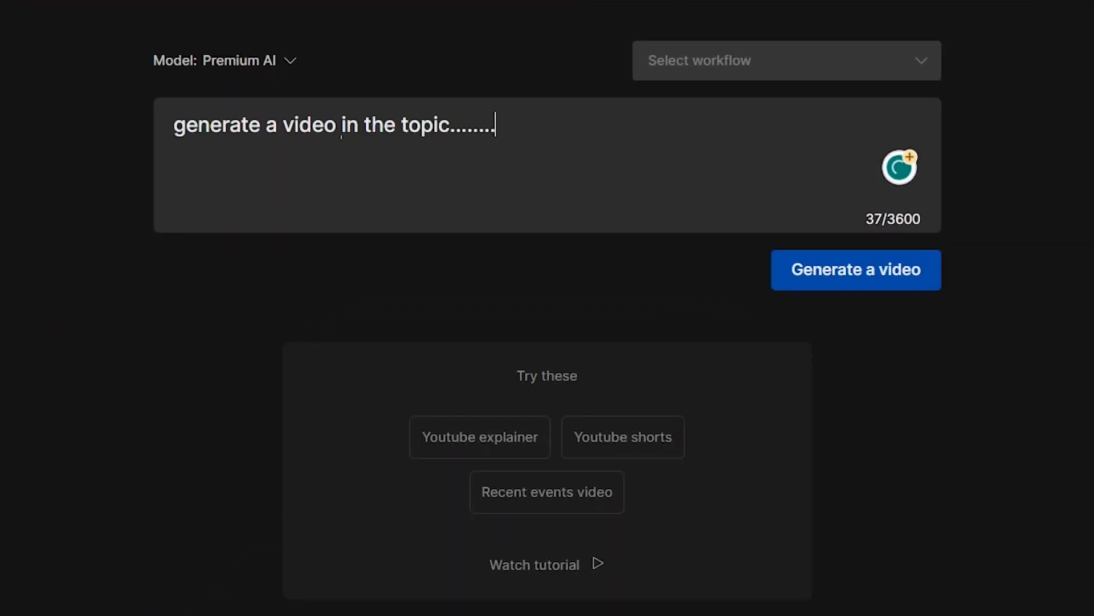
pyautogui.click(480, 436)
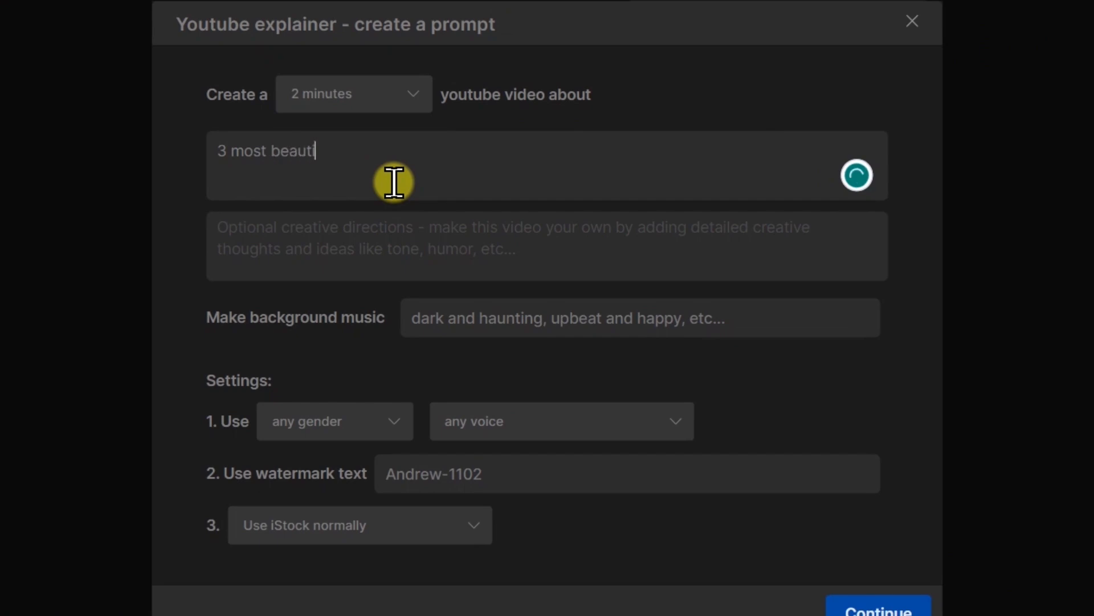
pyautogui.write('iful animal in the world')
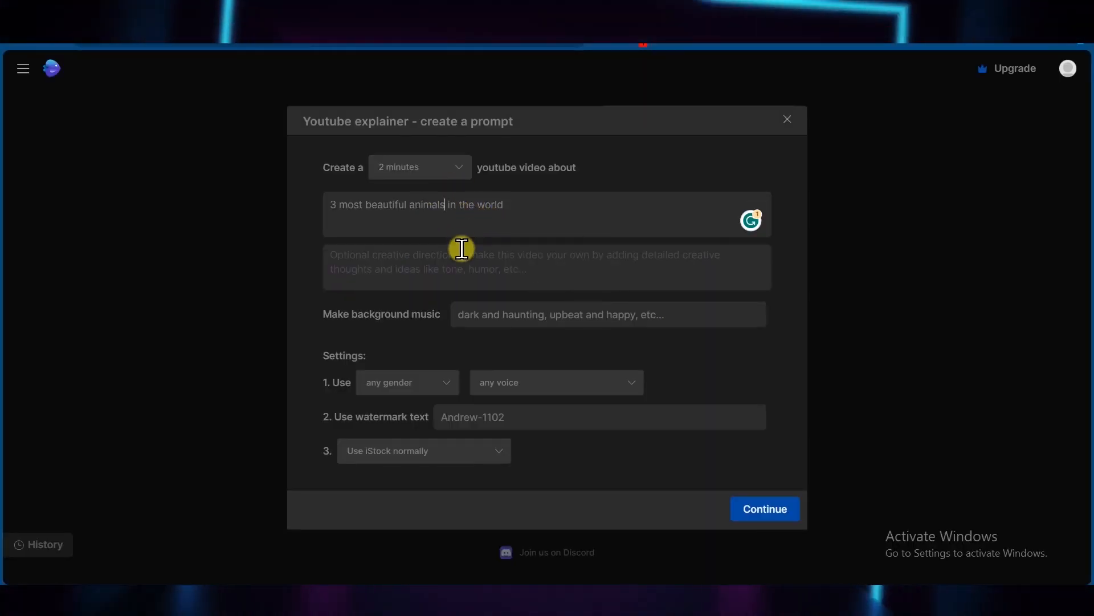
pyautogui.moveTo(496, 417)
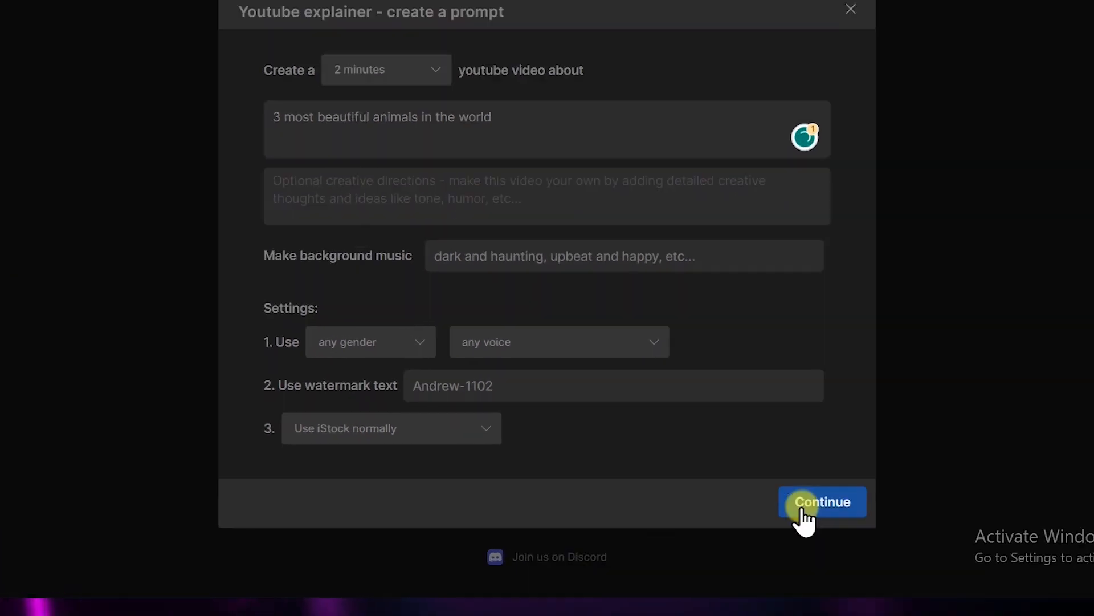
pyautogui.click(821, 502)
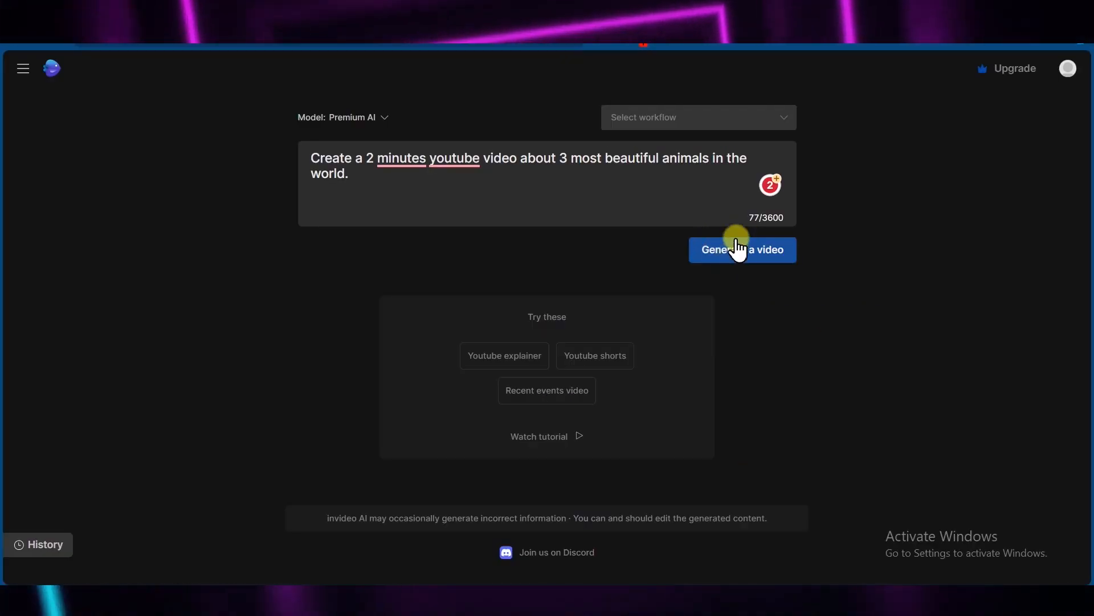
# Step: Generate the video, keeping Animal Lovers, Bright and Youtube as the options
pyautogui.click(742, 250)
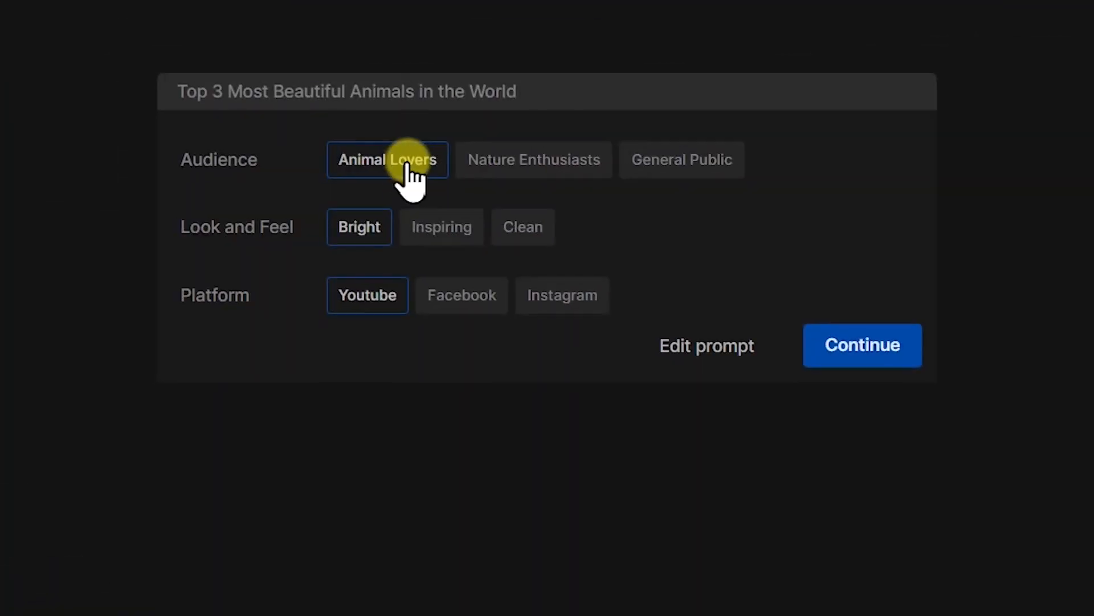
pyautogui.moveTo(241, 192)
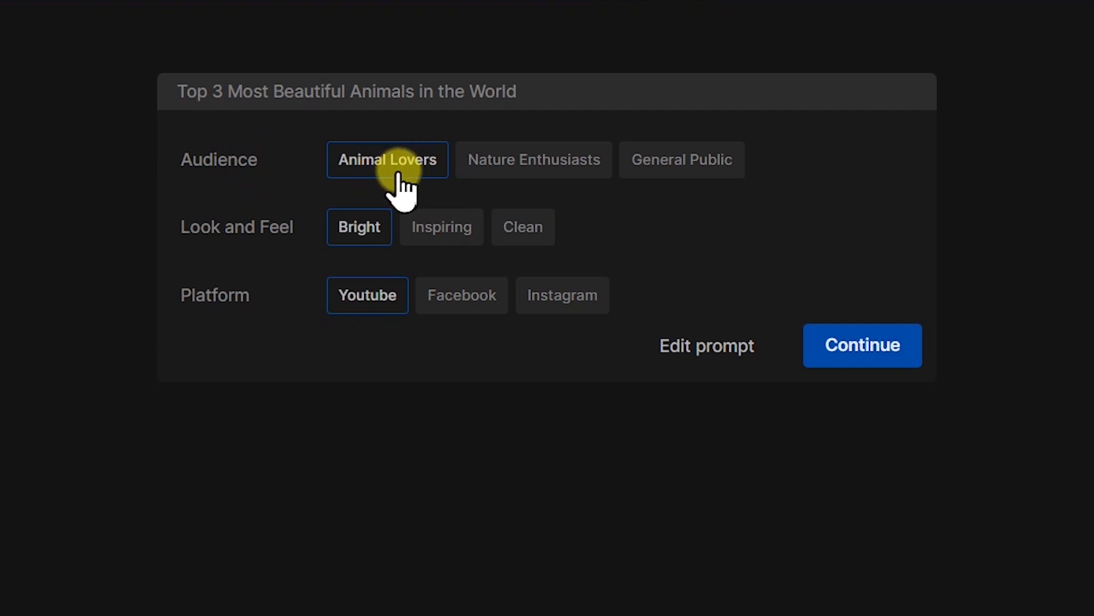
pyautogui.moveTo(269, 262)
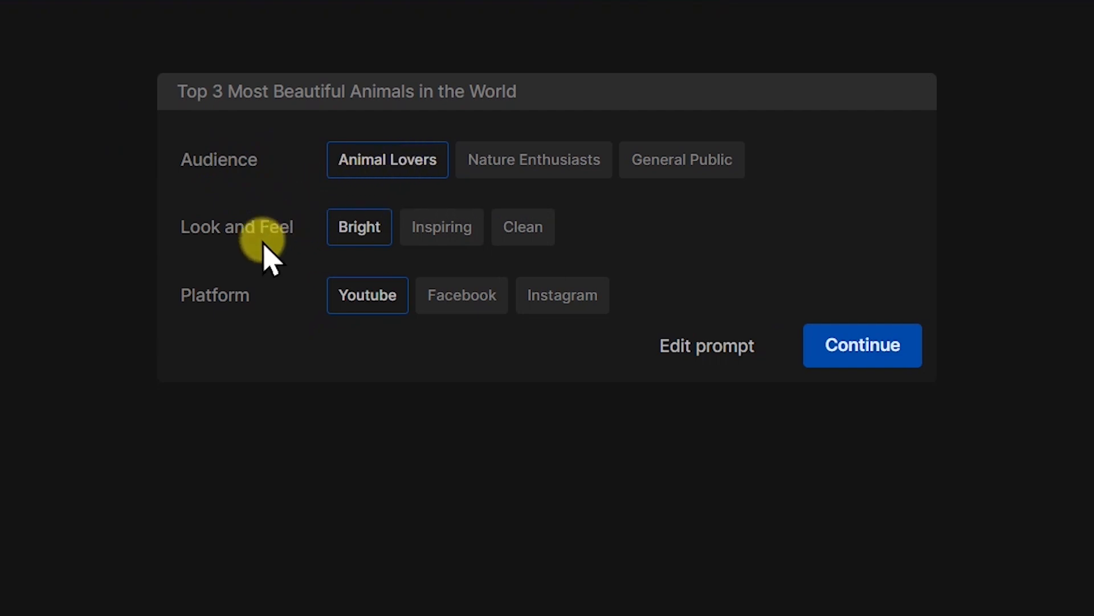
pyautogui.moveTo(359, 227)
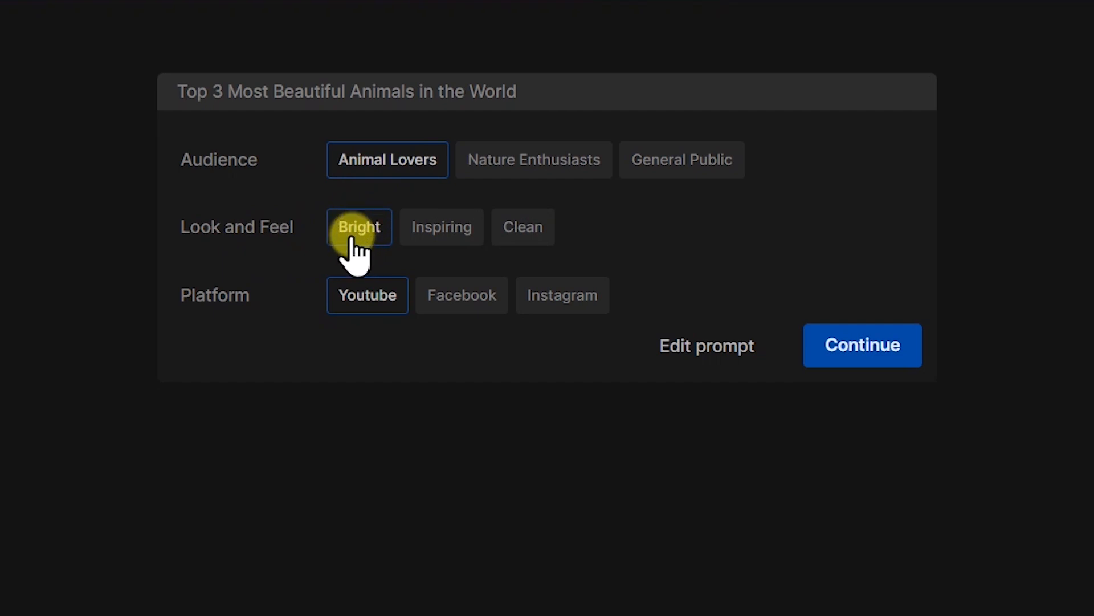
pyautogui.moveTo(359, 294)
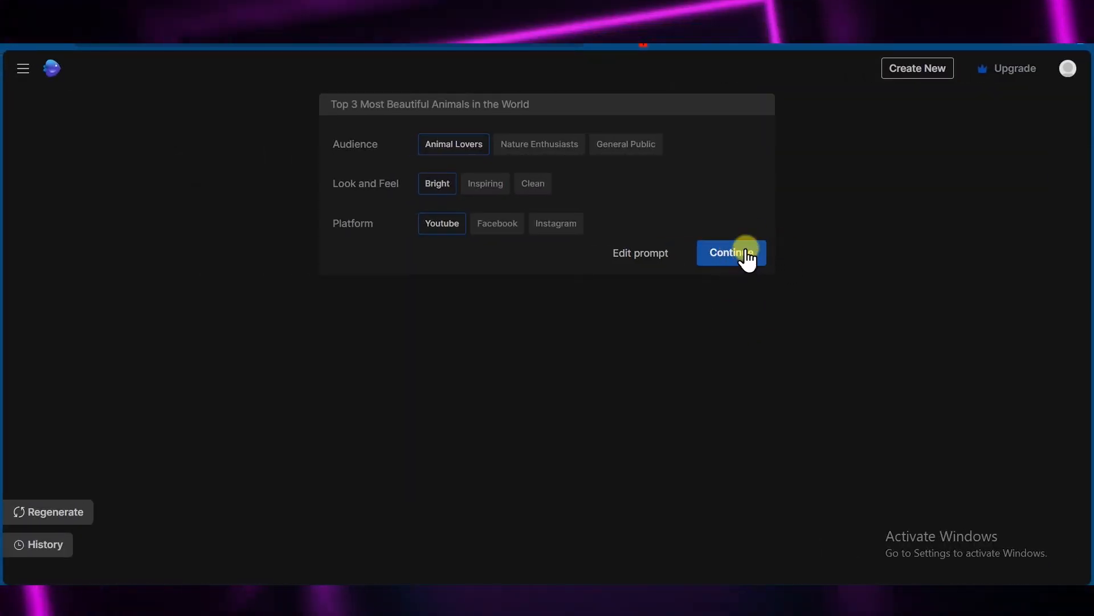
# Step: Continue with the chosen options and play the generated 2:20 animals video preview
pyautogui.click(731, 253)
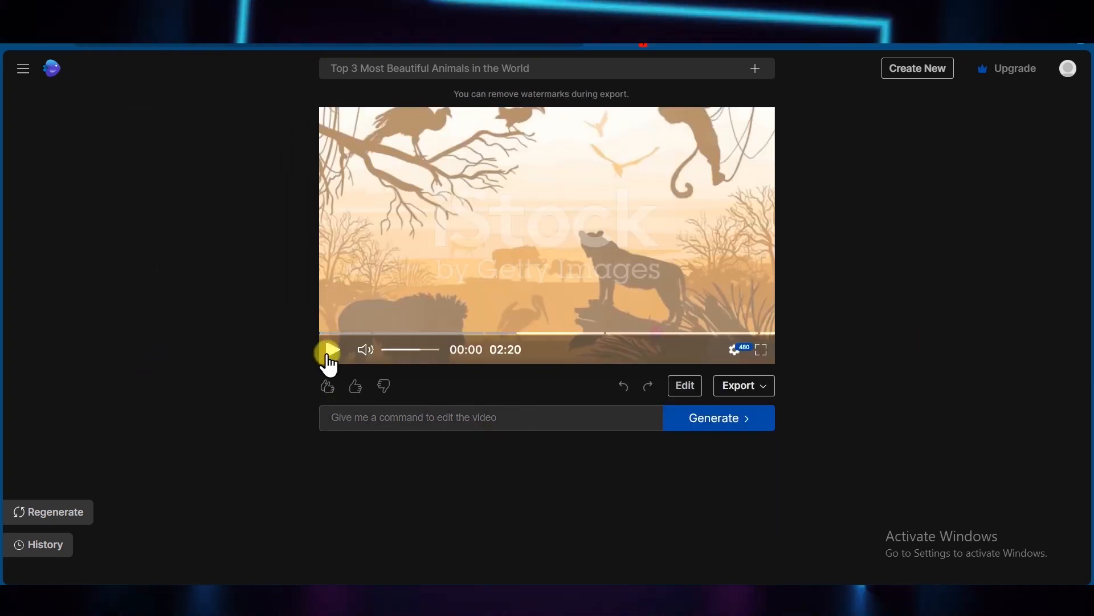
pyautogui.click(331, 349)
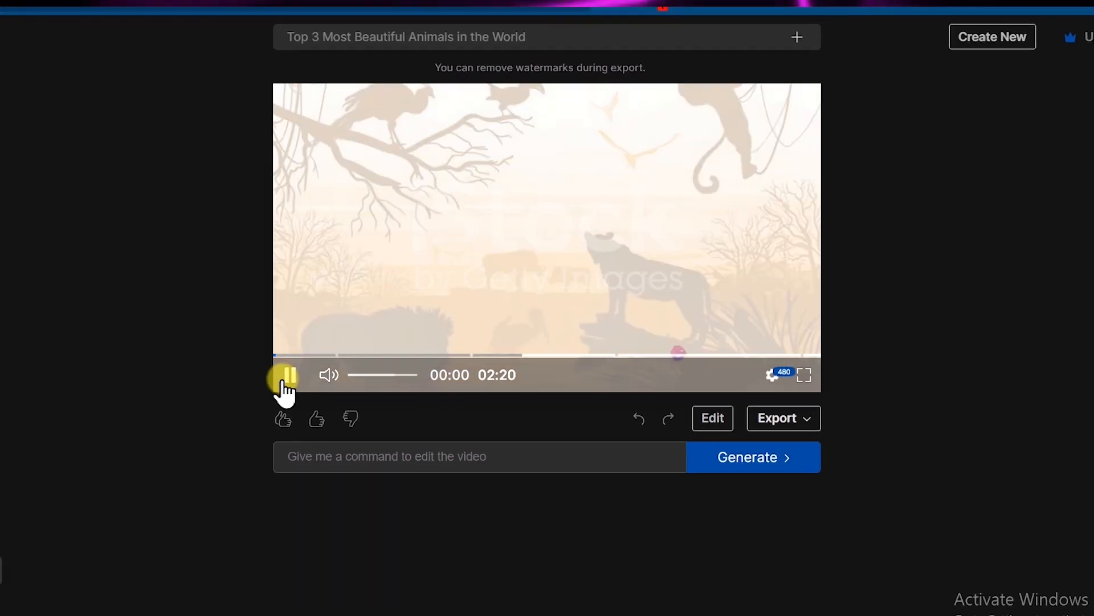
pyautogui.click(284, 375)
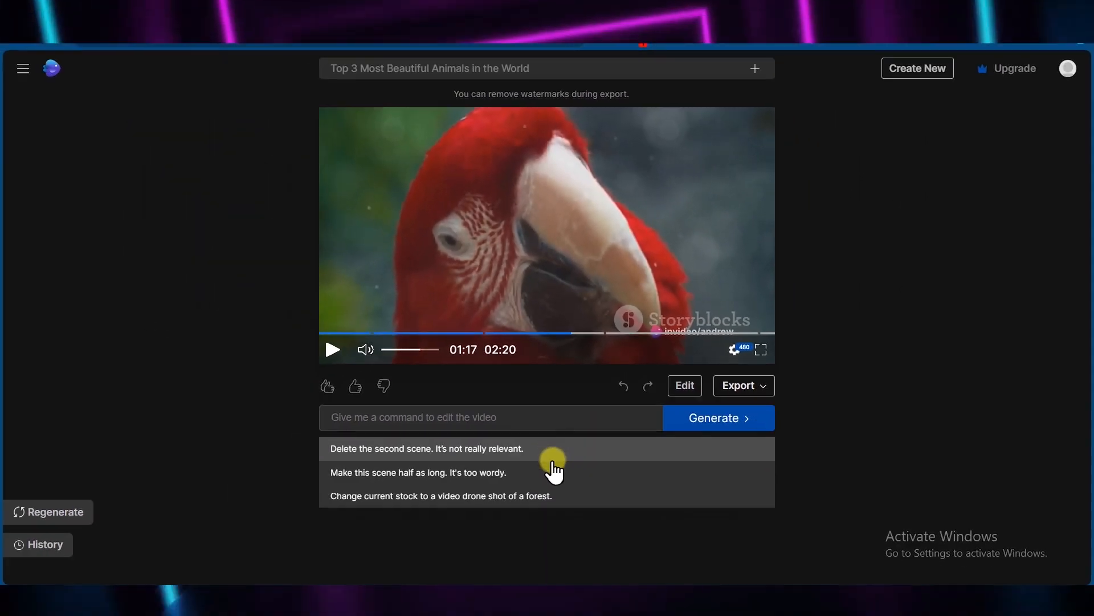
# Step: Apply a command for a female voice-over with crisp storytelling script, then play the regenerated video
pyautogui.write('change the voice over to a fea')
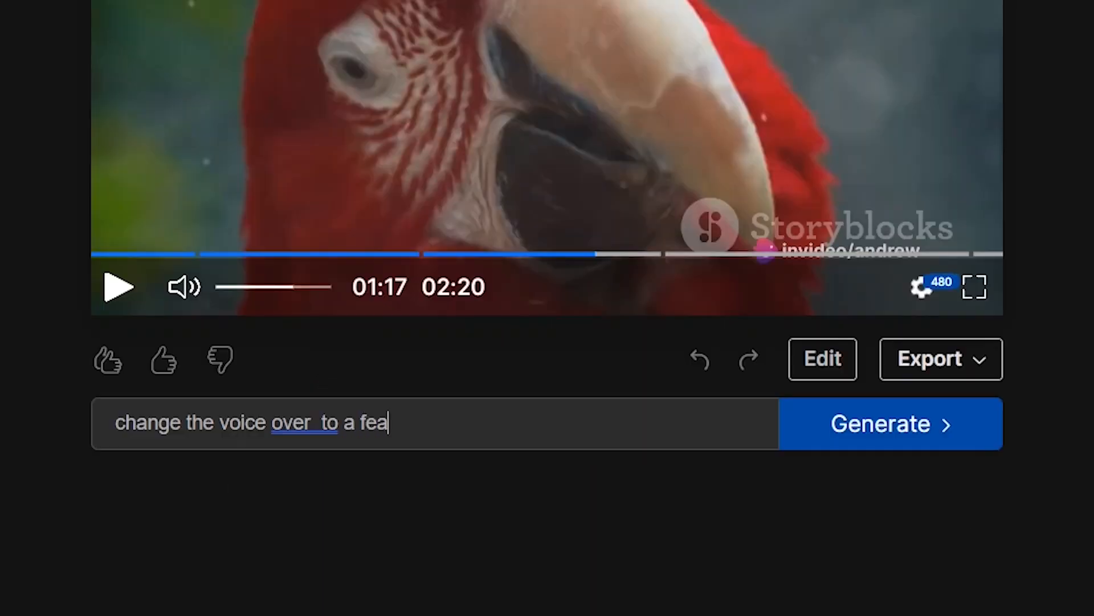
pyautogui.write('male_one with crisp and st')
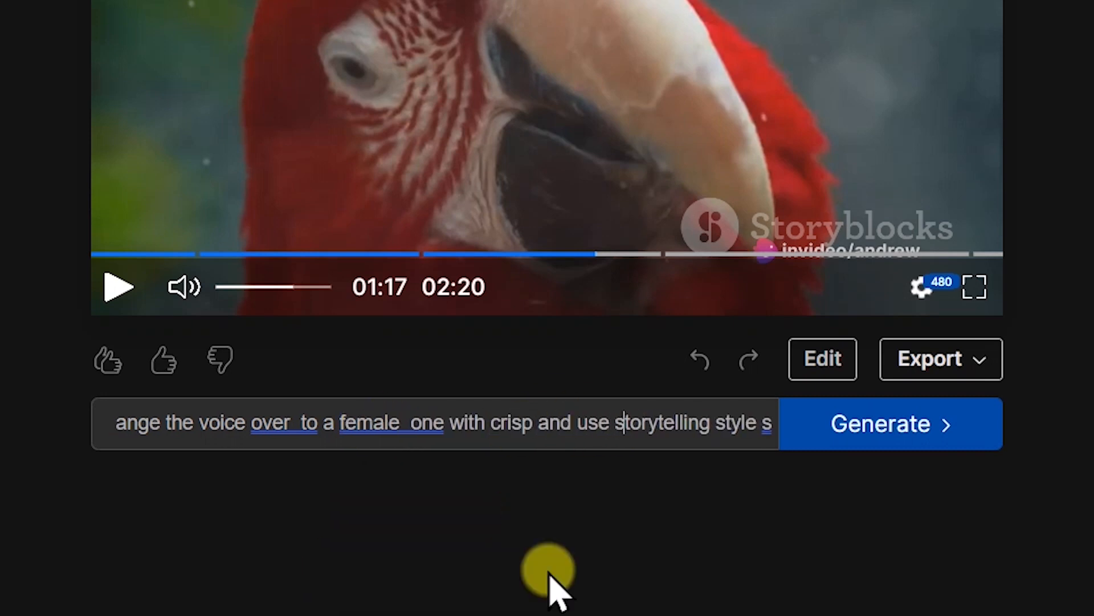
pyautogui.write('script and also use humor and make the intro a bit fast')
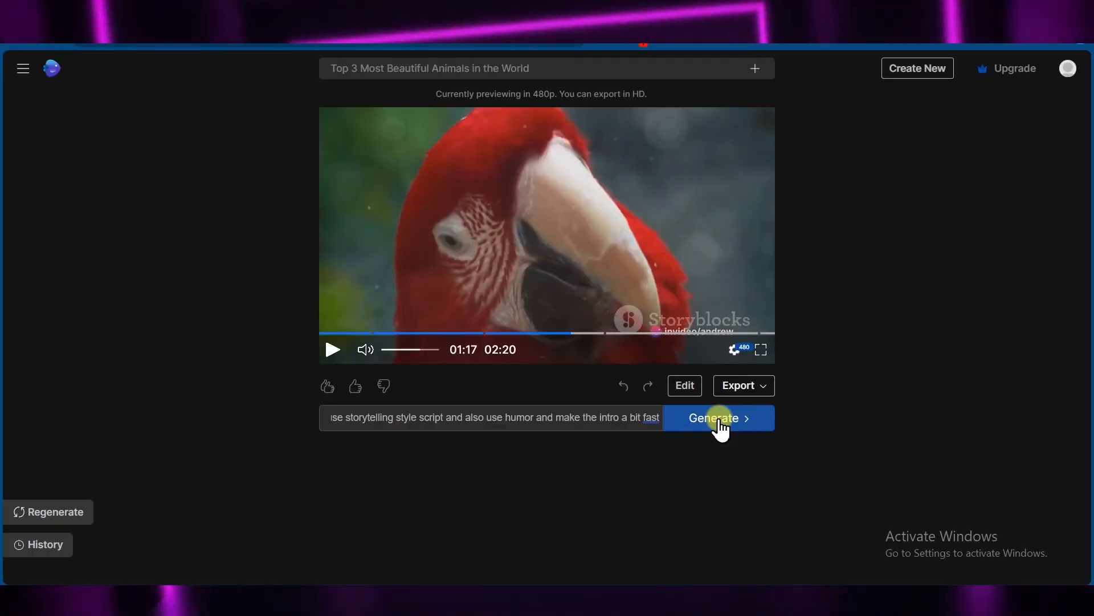
pyautogui.click(717, 417)
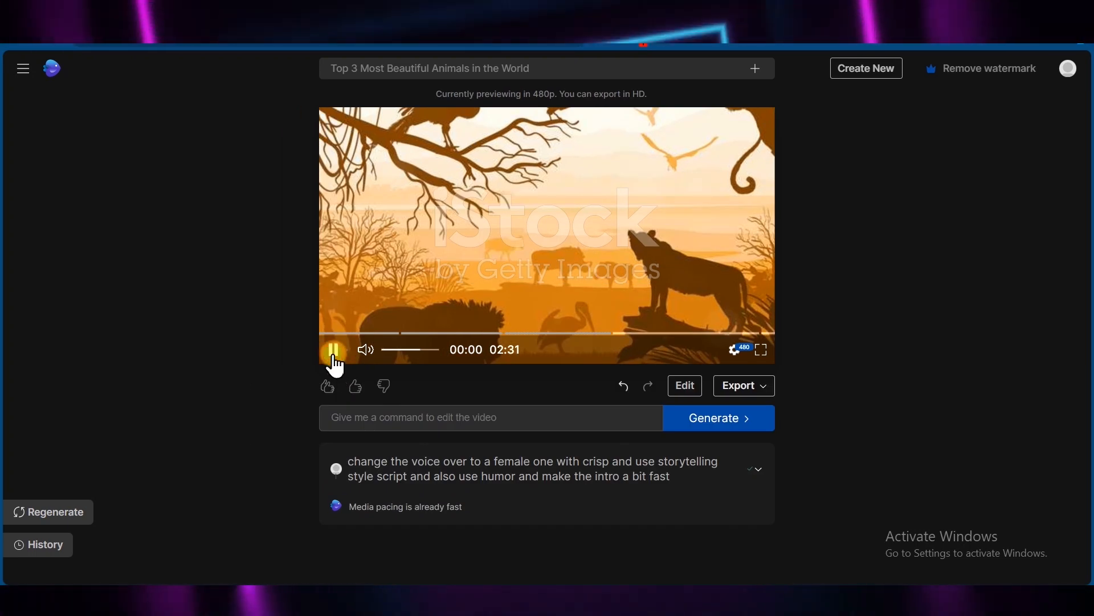
pyautogui.click(335, 350)
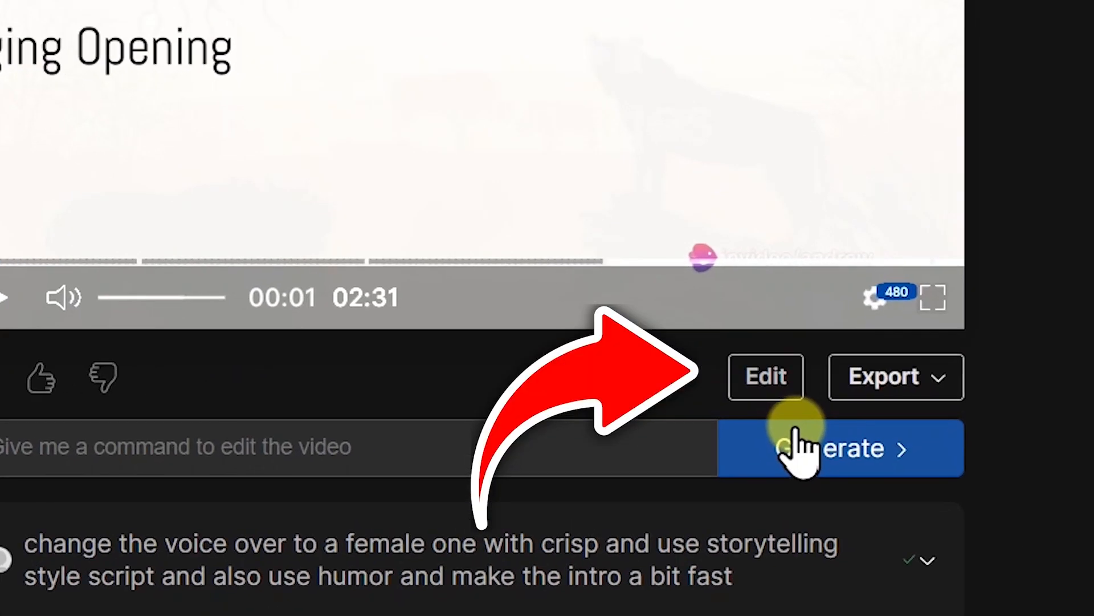
# Step: Open the media editor and replace the Scarlet Macaw scene's footage with a stock macaw clip
pyautogui.click(765, 377)
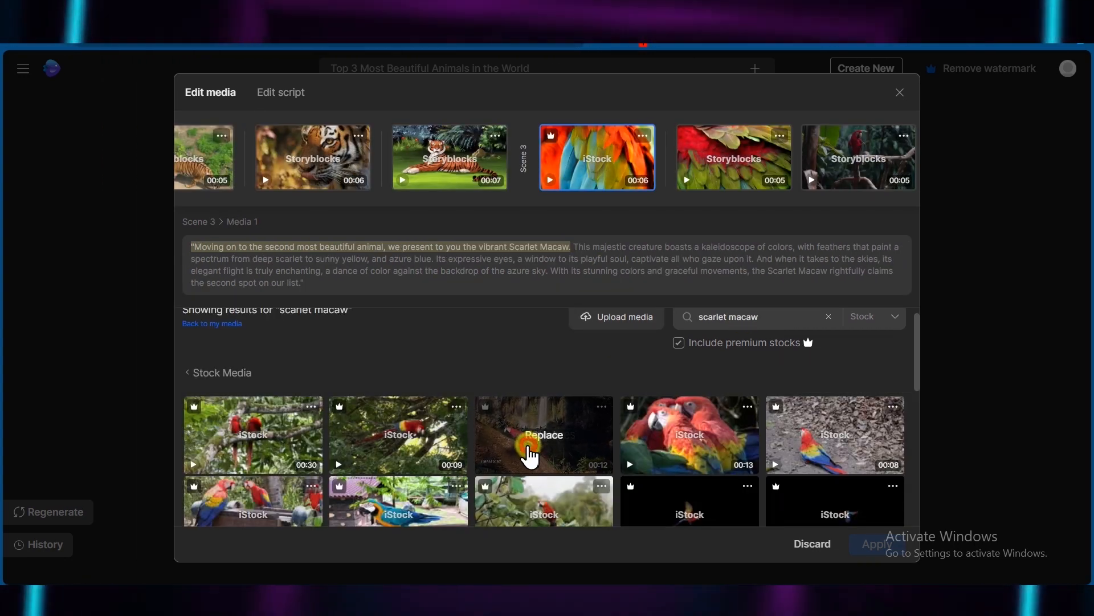
pyautogui.click(280, 92)
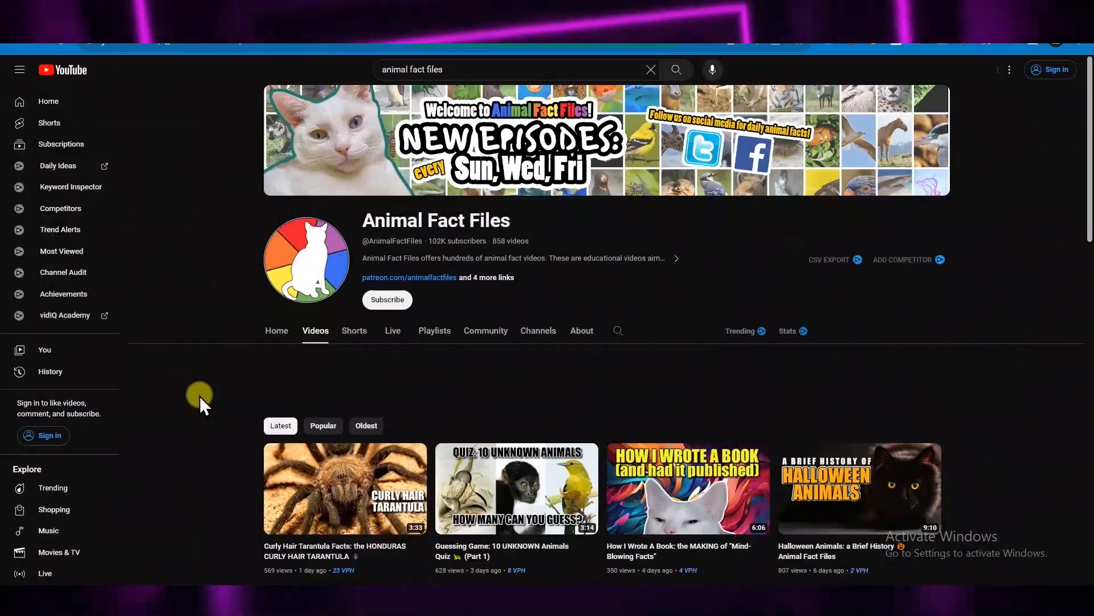
pyautogui.moveTo(168, 481)
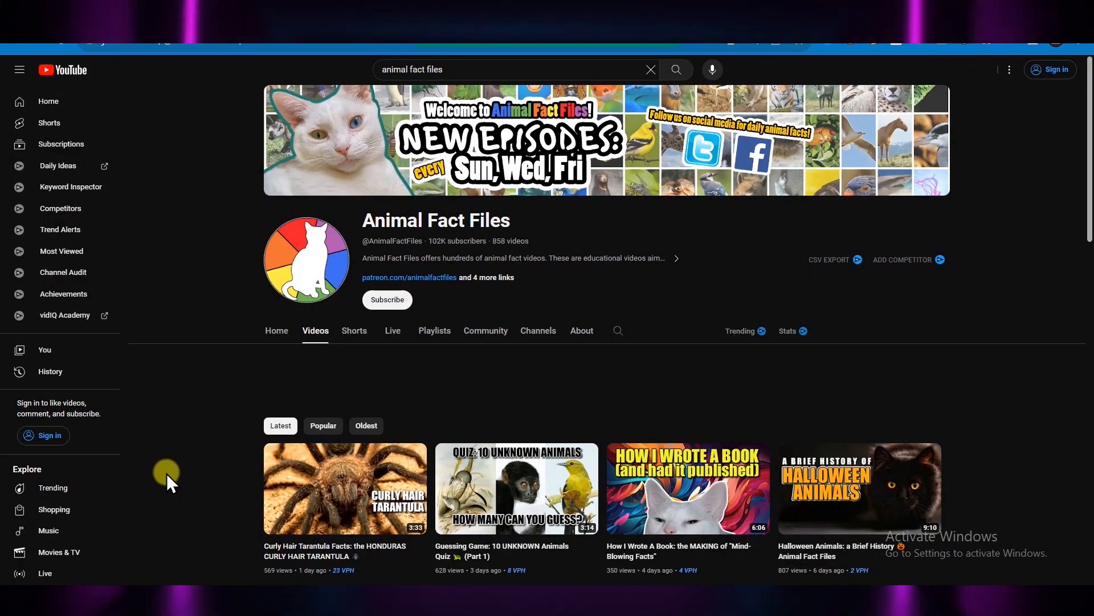
# Step: Scroll through the animal-facts channels' videos and jump the underground-animals video to about 0:24
pyautogui.scroll(-3)
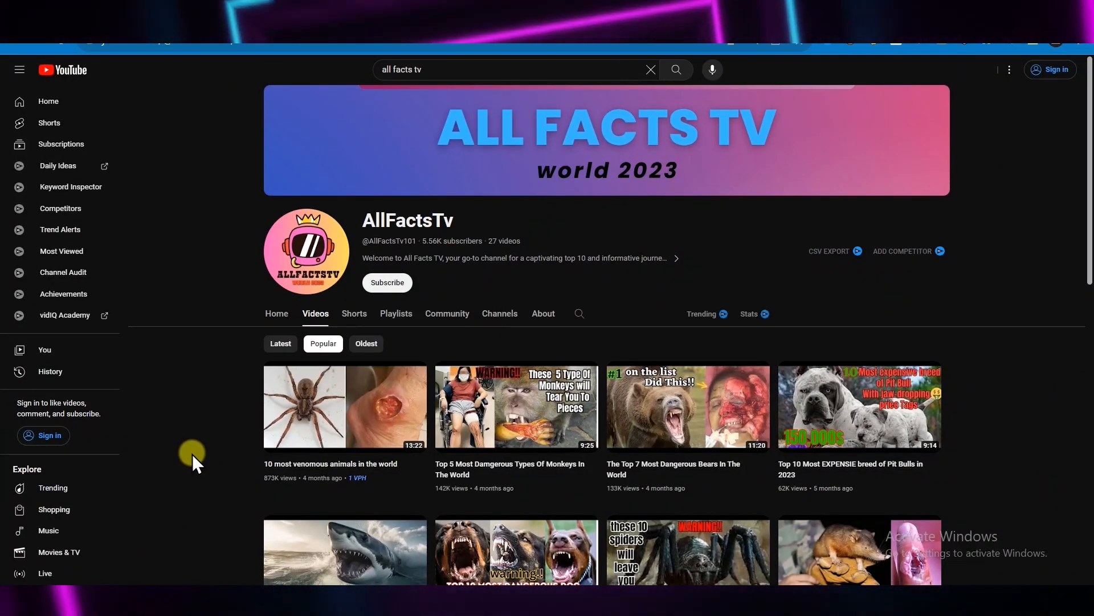
pyautogui.scroll(-3)
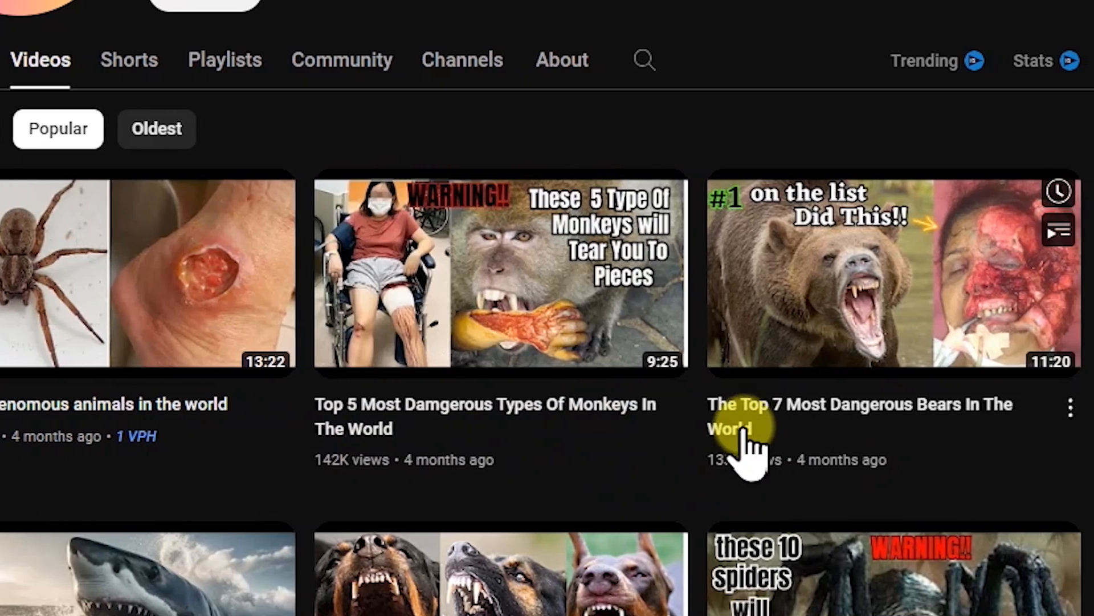
pyautogui.hscroll(3)
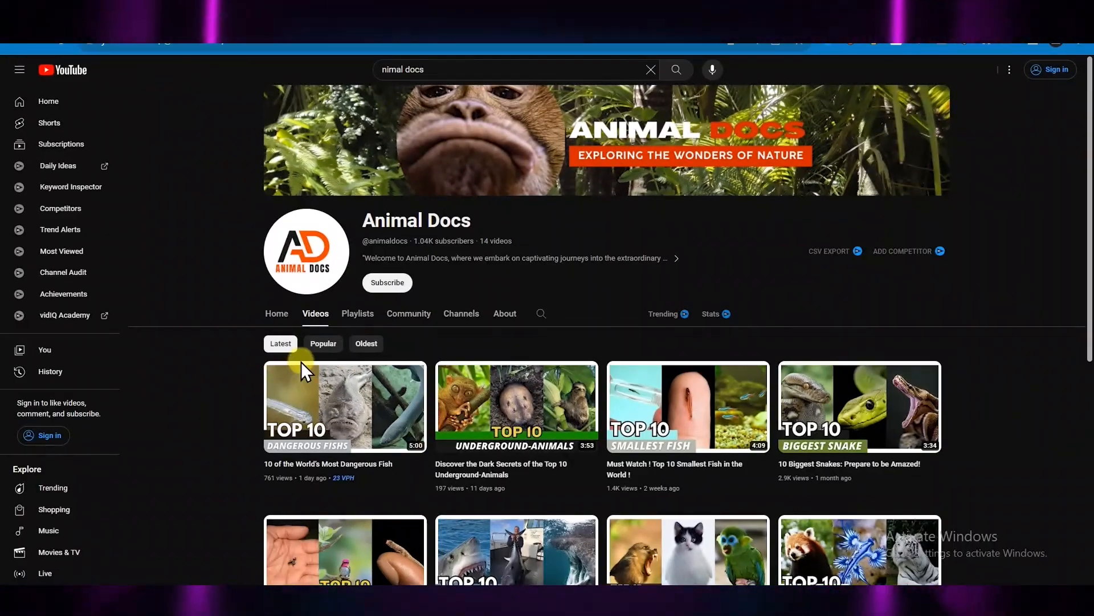
pyautogui.moveTo(328, 343)
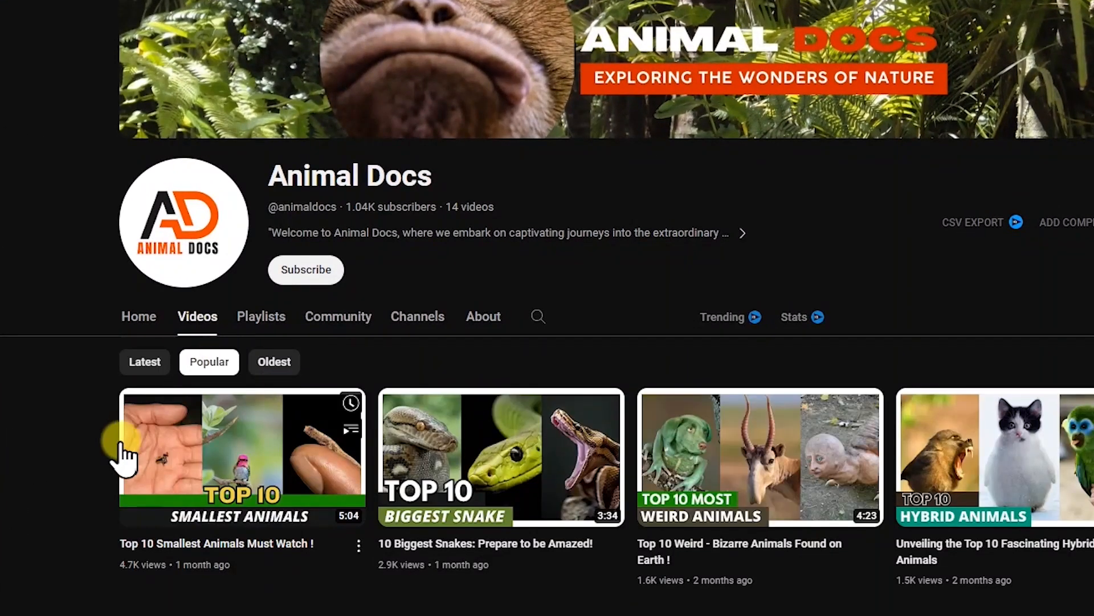
pyautogui.scroll(-3)
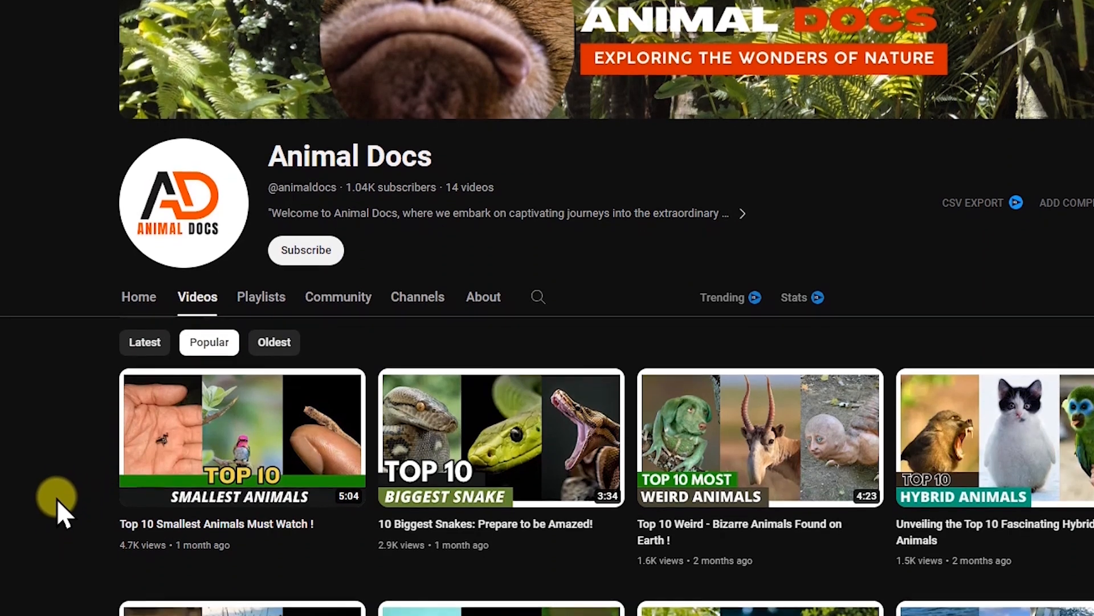
pyautogui.scroll(-3)
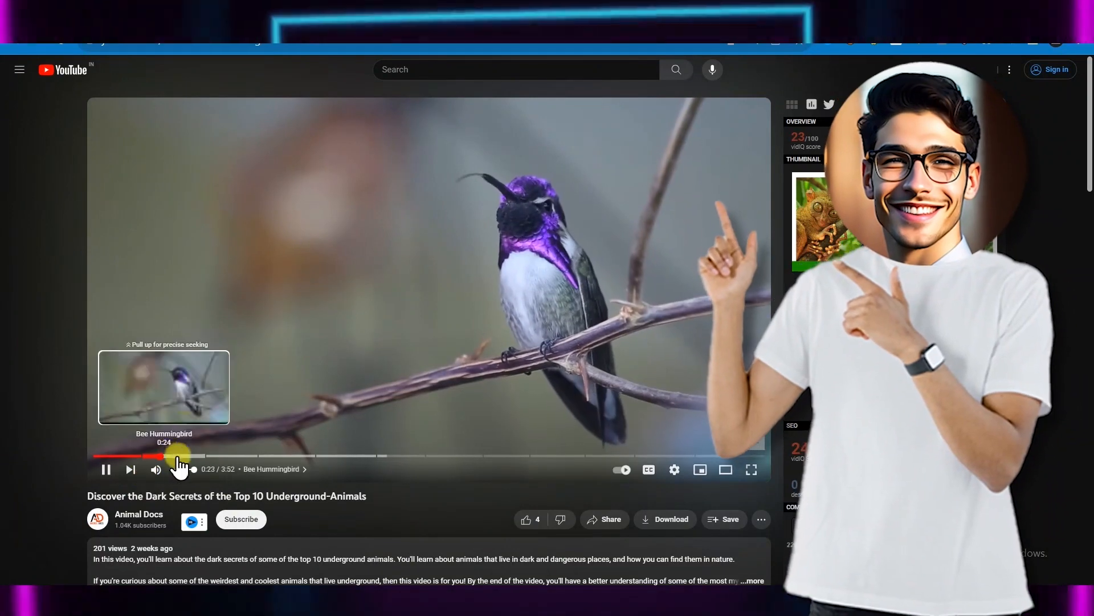
pyautogui.click(209, 456)
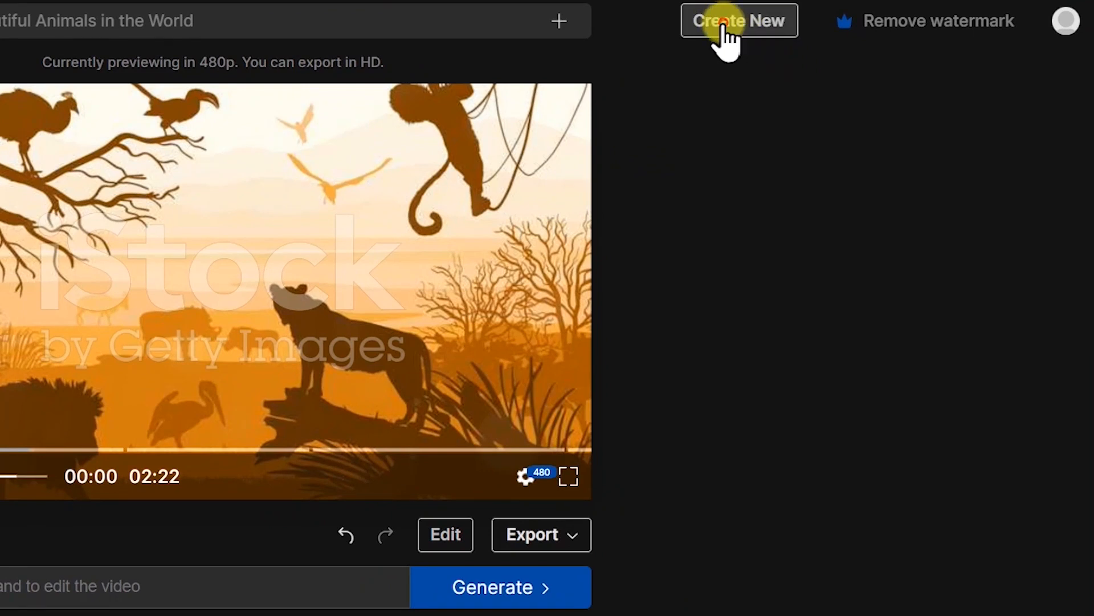
# Step: Create a new short '5 industries ai will kill first' with a male clear American voice and subtitles, then generate
pyautogui.click(739, 20)
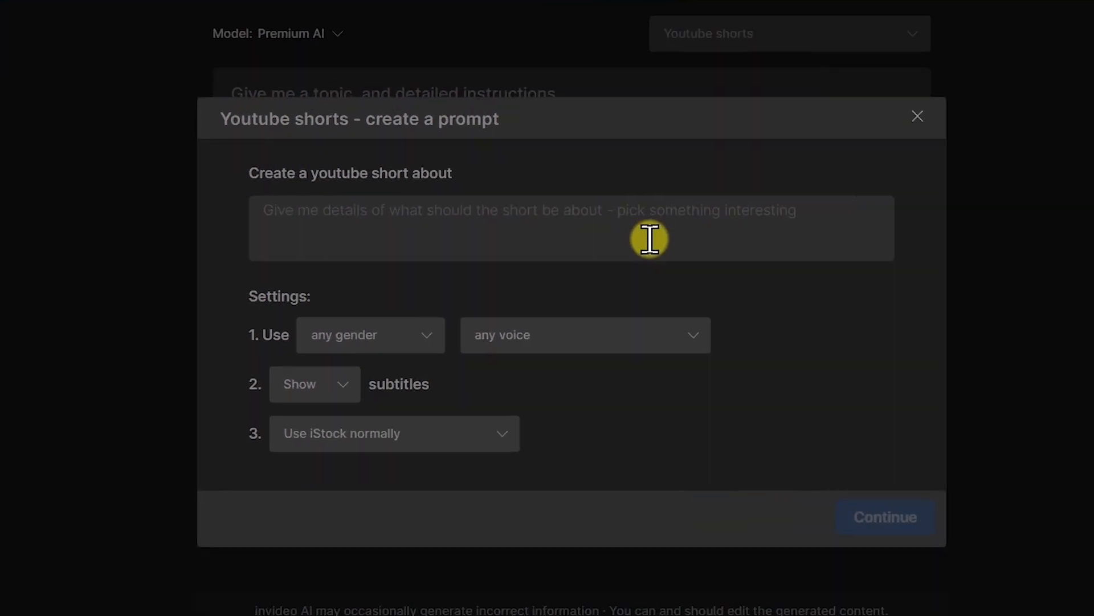
pyautogui.write('5 industries ai will k')
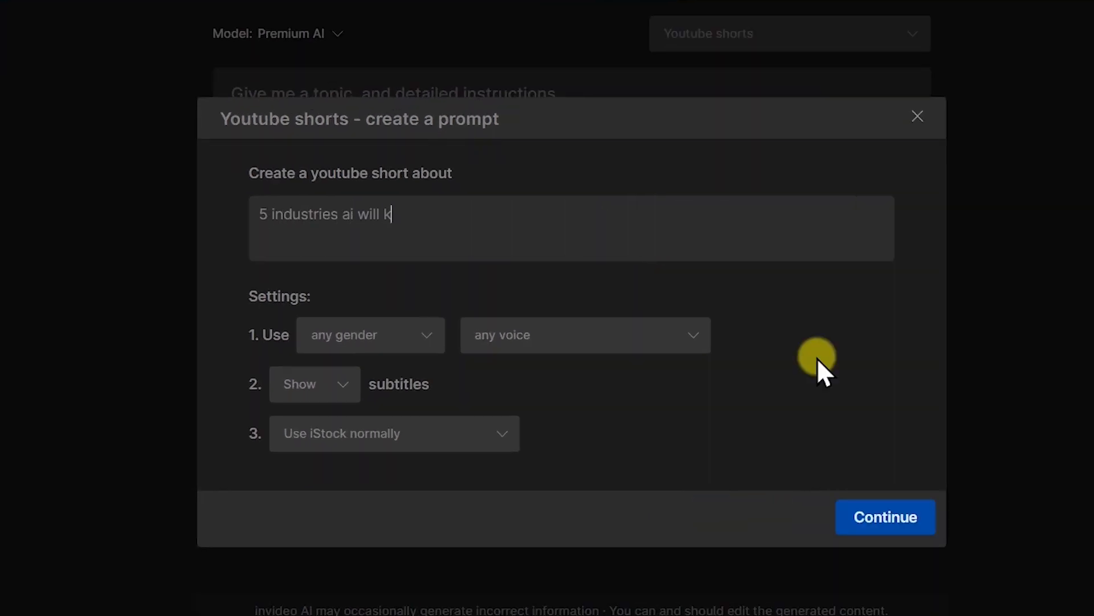
pyautogui.write('ill first')
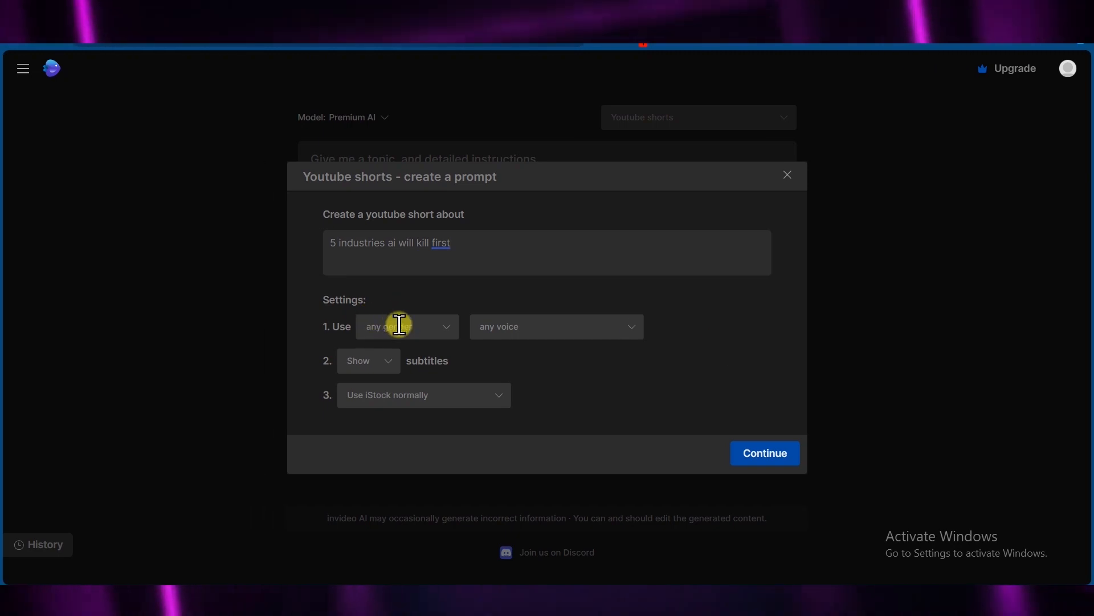
pyautogui.click(555, 326)
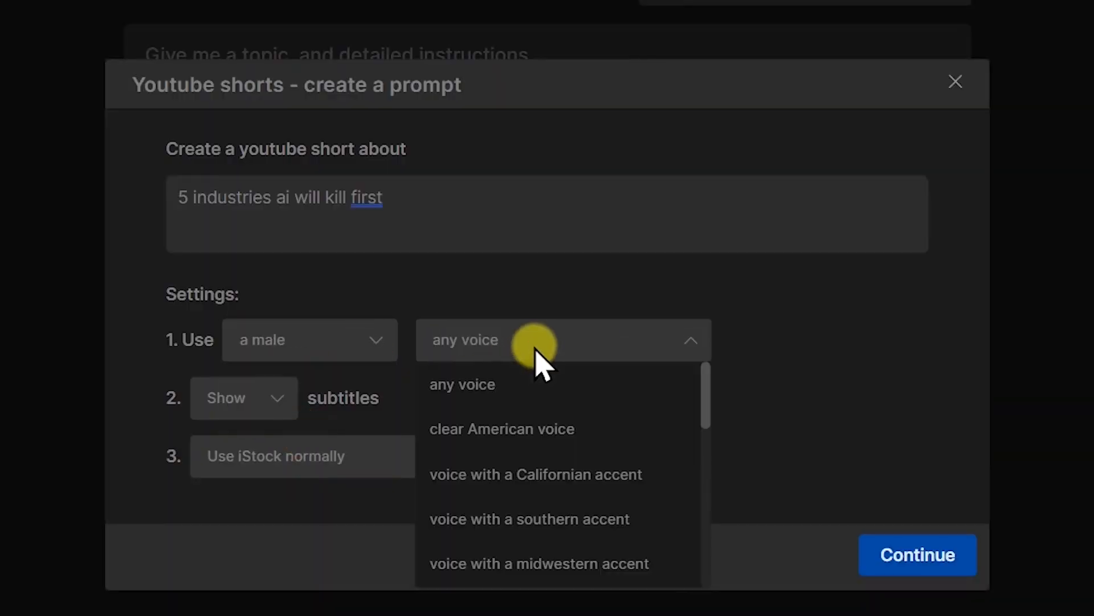
pyautogui.click(501, 429)
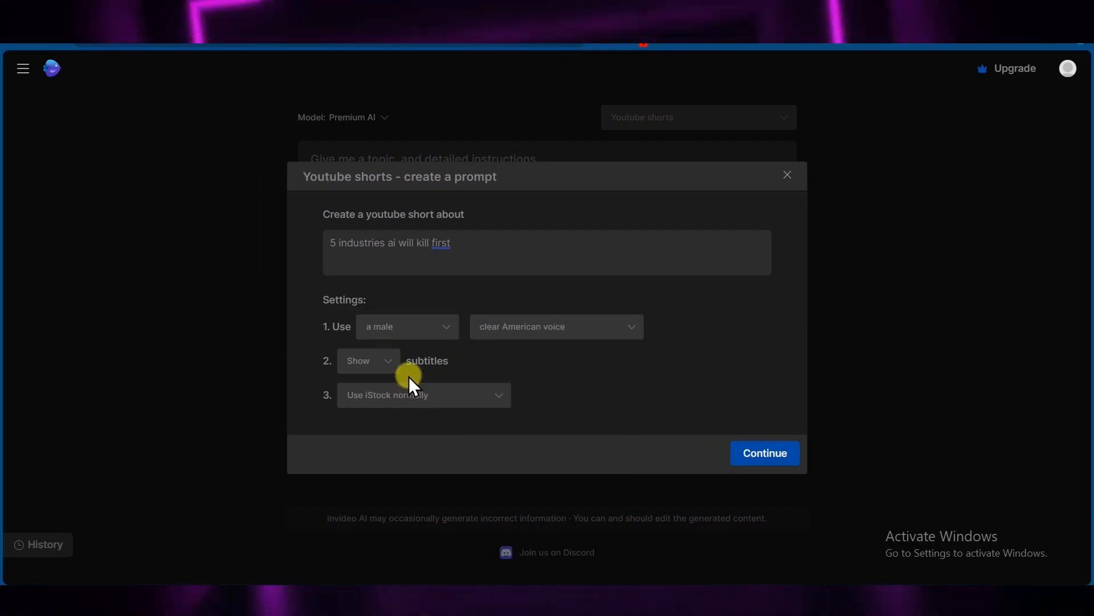
pyautogui.click(763, 453)
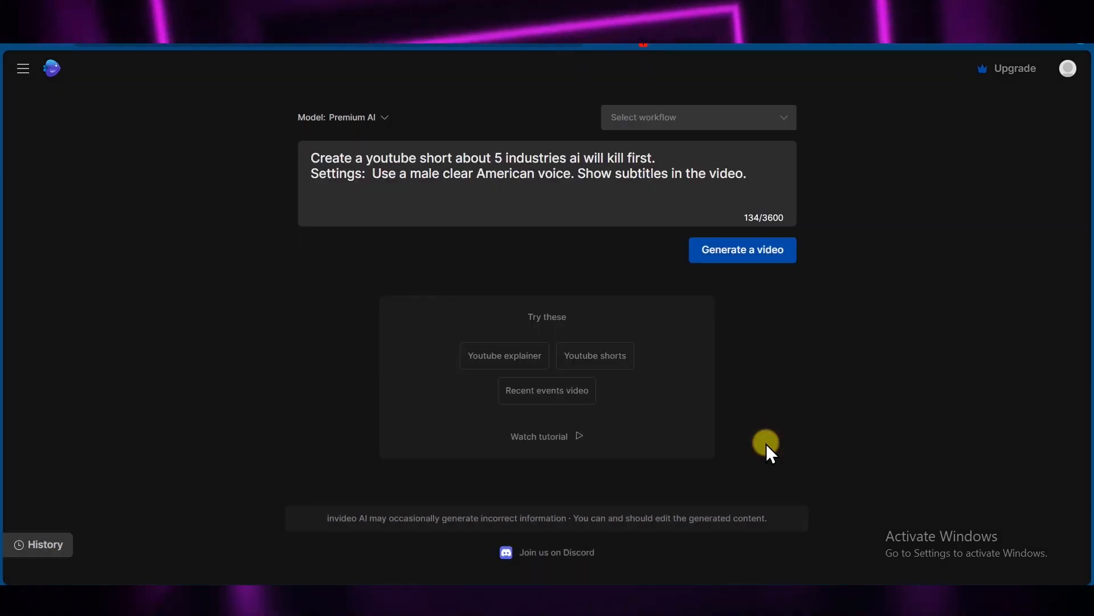
pyautogui.click(741, 250)
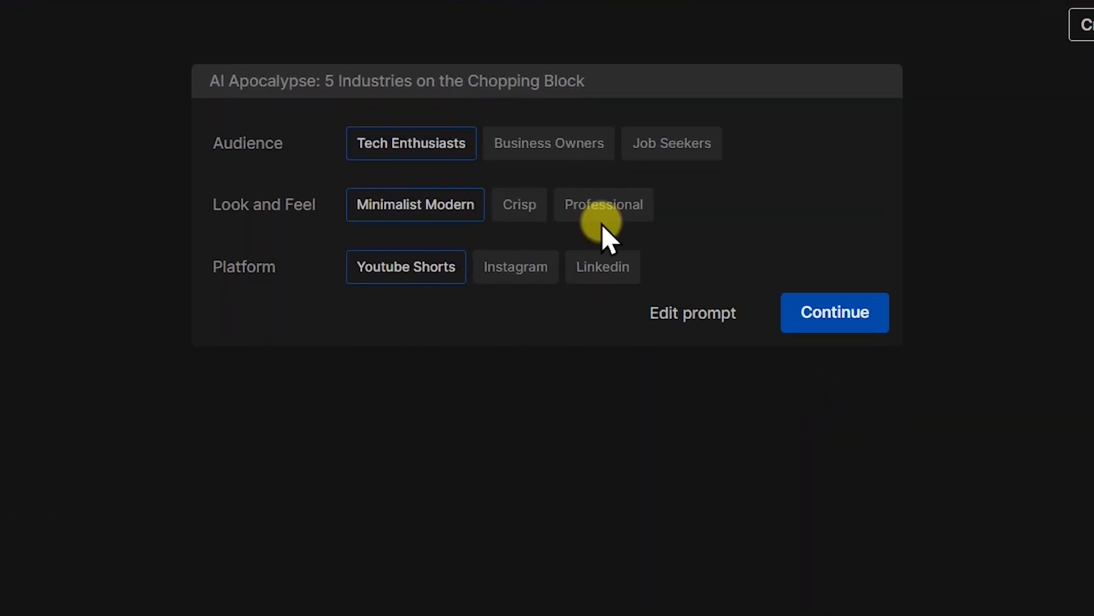
# Step: Choose the Crisp look for the AI Apocalypse short, keeping Tech Enthusiasts and Youtube Shorts, and continue
pyautogui.click(520, 204)
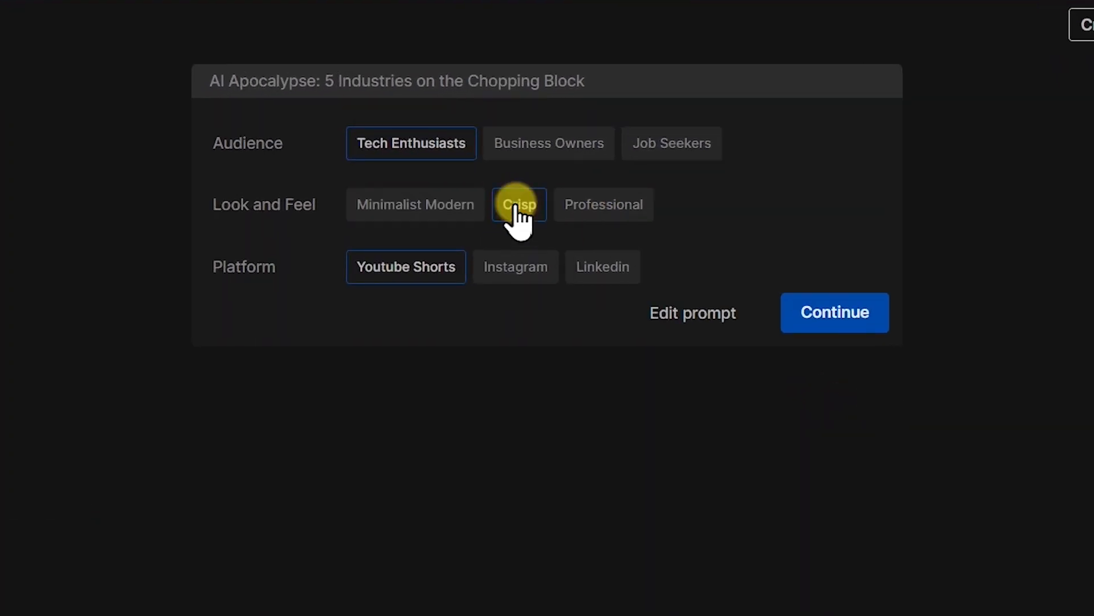
pyautogui.click(519, 204)
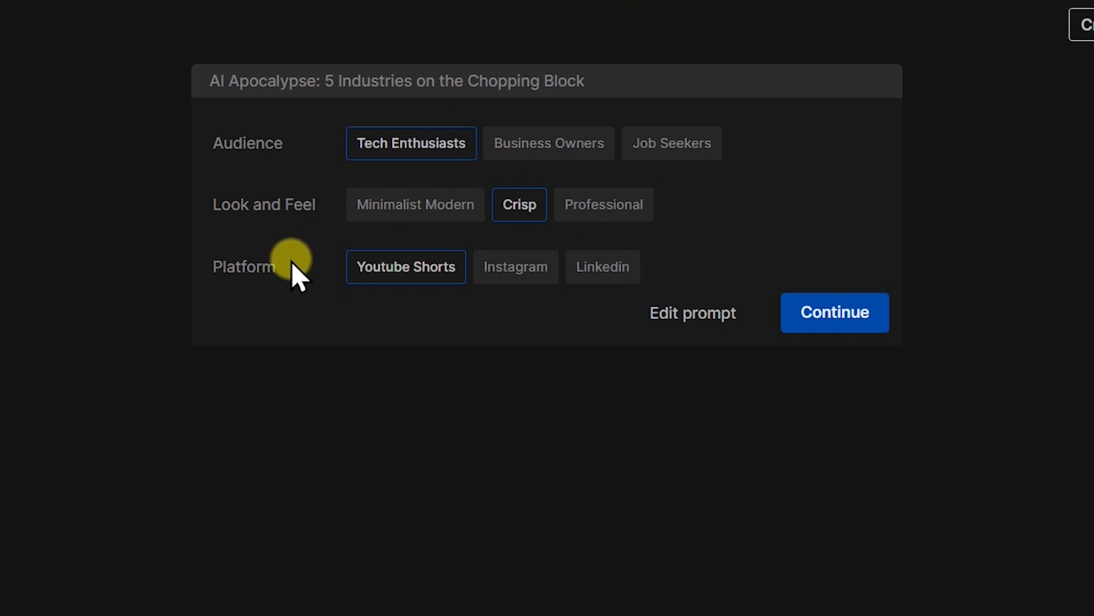
pyautogui.moveTo(1009, 369)
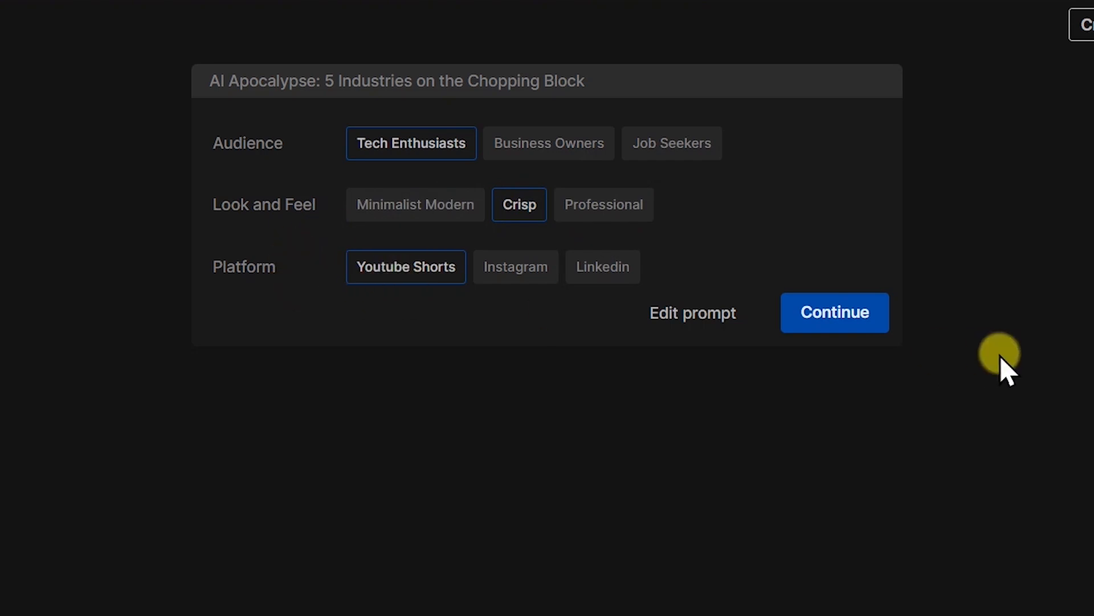
pyautogui.click(835, 313)
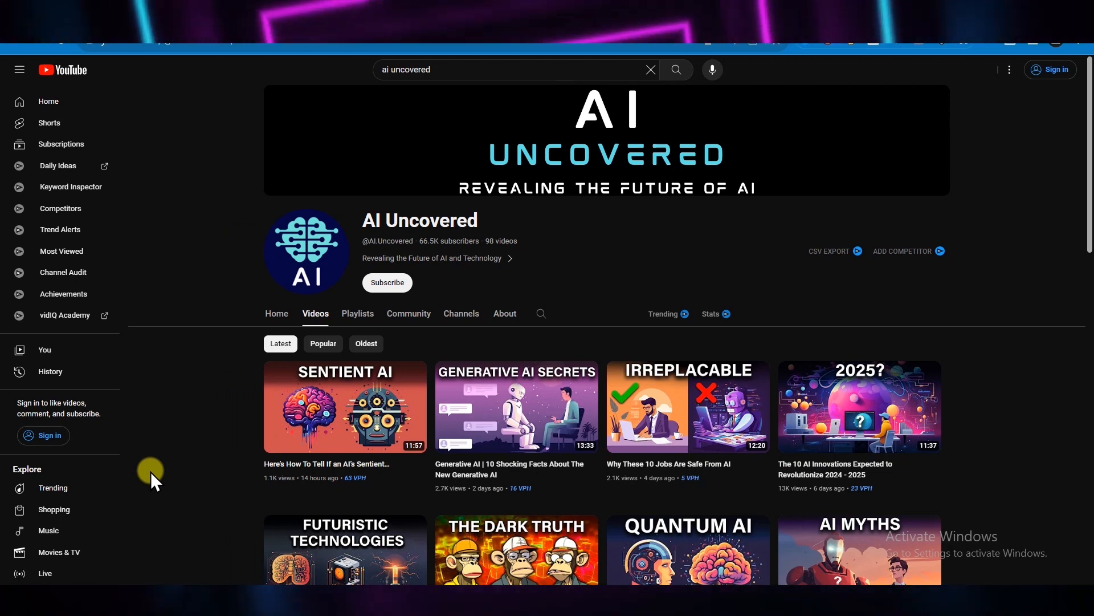
# Step: Browse AI Uncovered's Popular videos and scroll AI TechXplorer's videos toward AI news results
pyautogui.click(322, 343)
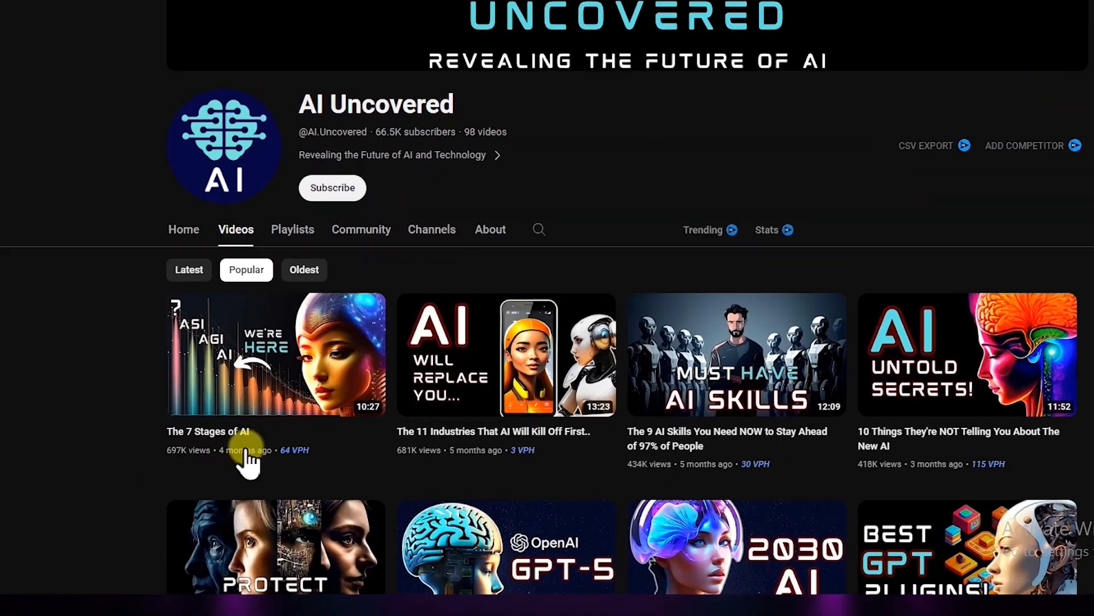
pyautogui.scroll(-3)
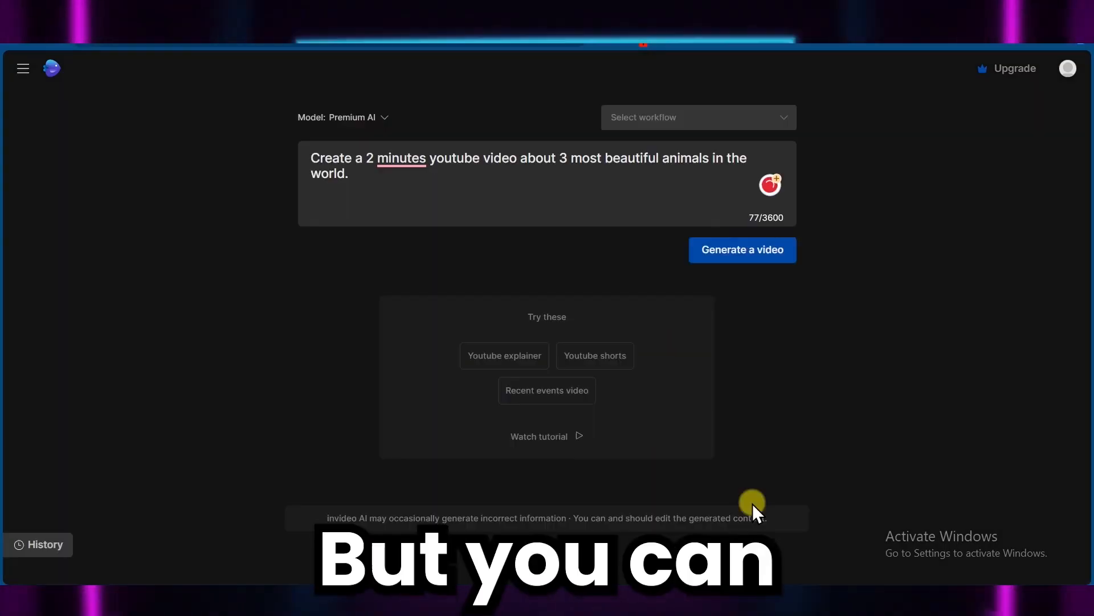
pyautogui.click(742, 249)
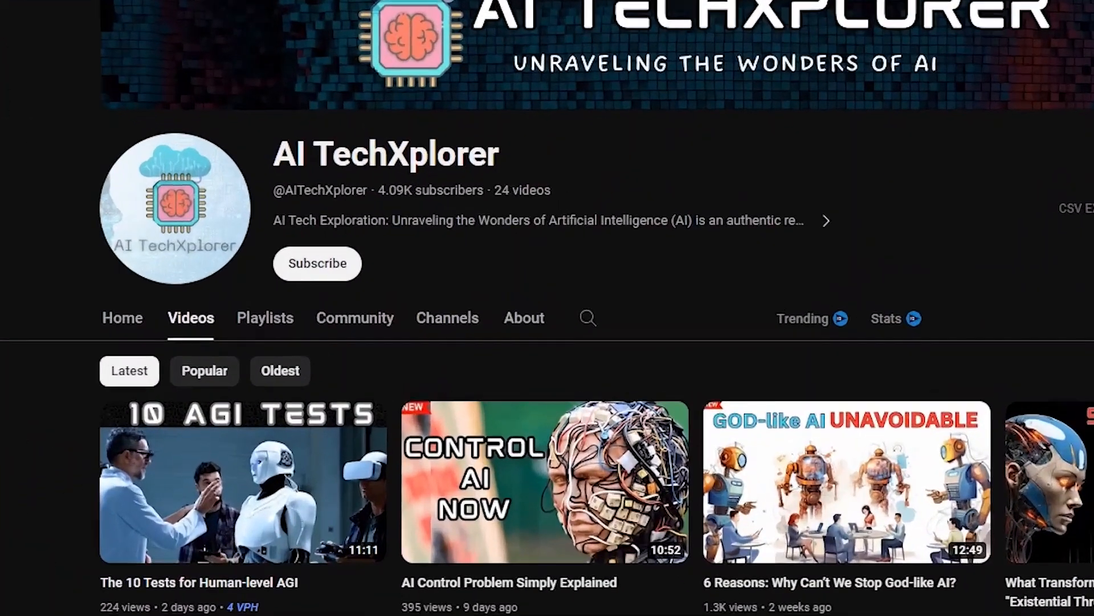
pyautogui.scroll(-3)
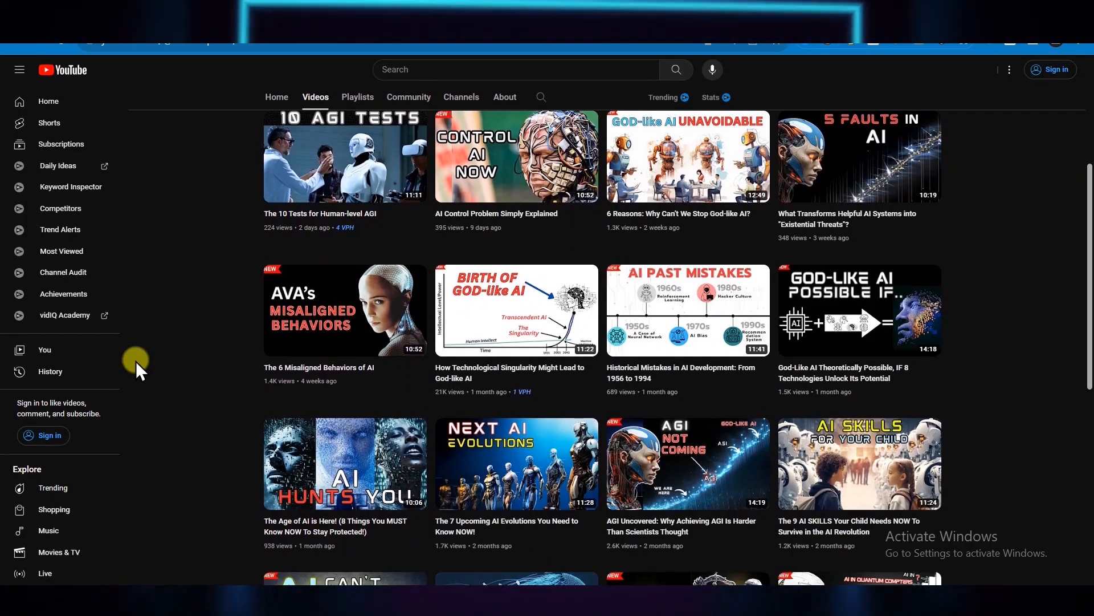
pyautogui.scroll(-3)
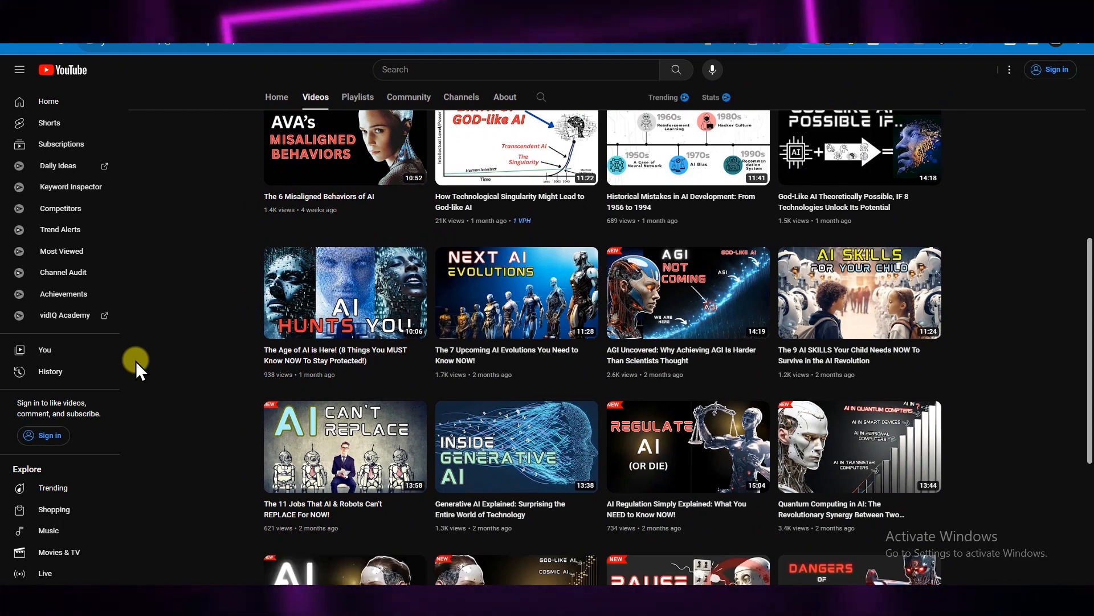
pyautogui.scroll(-3)
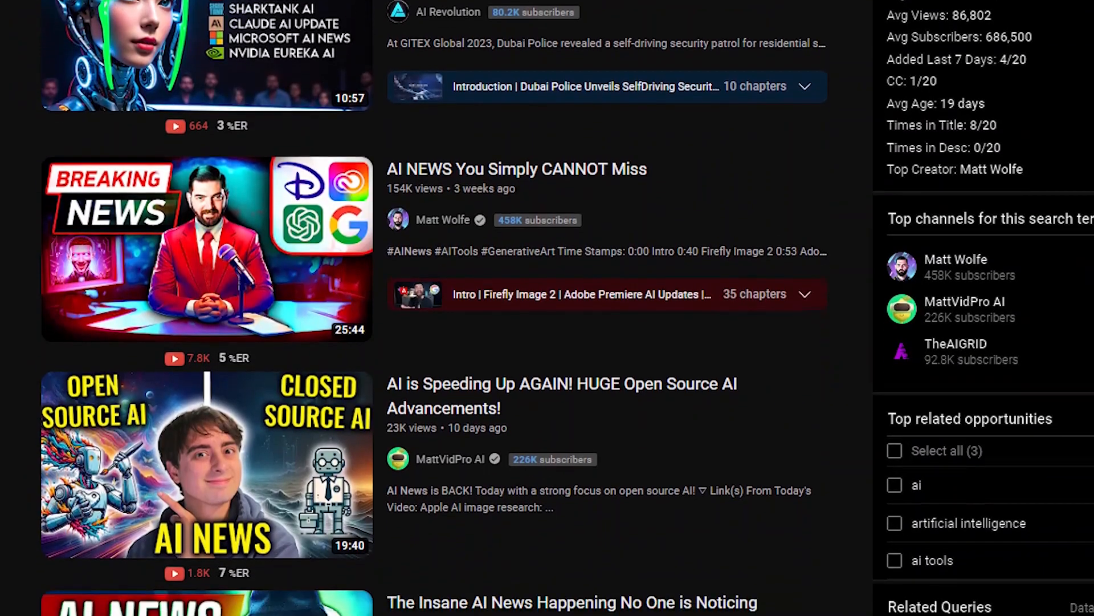
# Step: Scroll through the YouTube AI news results past 'People also watched' to the related videos
pyautogui.scroll(-3)
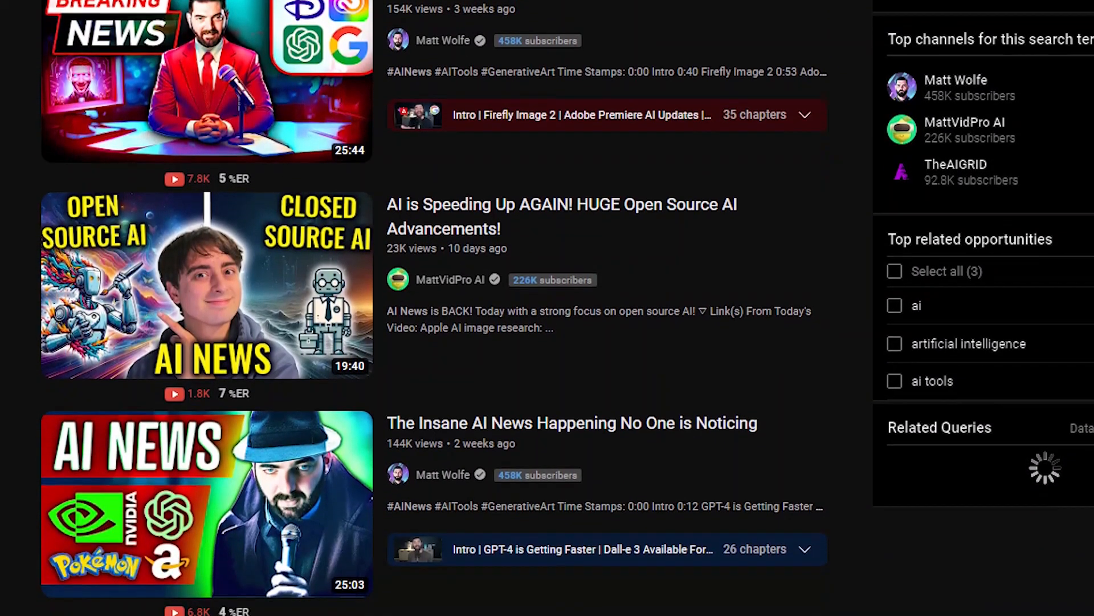
pyautogui.scroll(-3)
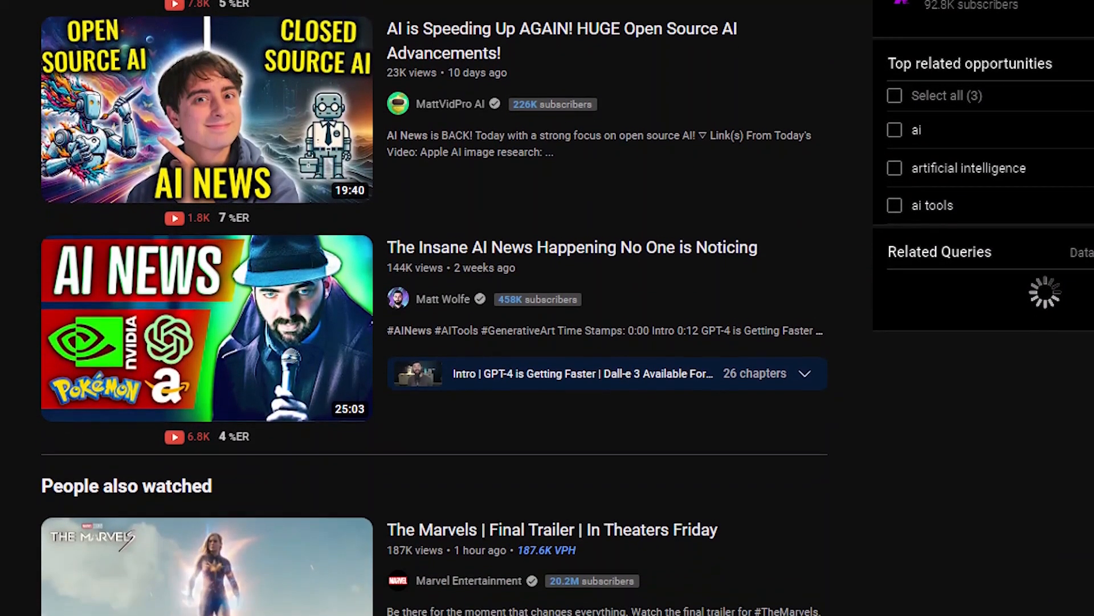
pyautogui.scroll(-3)
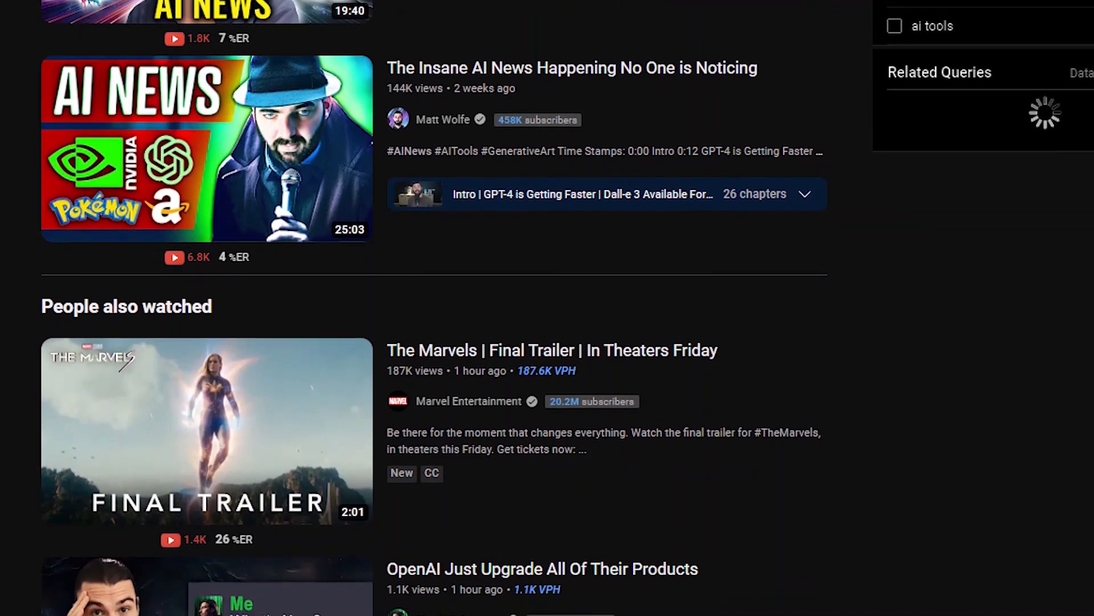
pyautogui.scroll(-3)
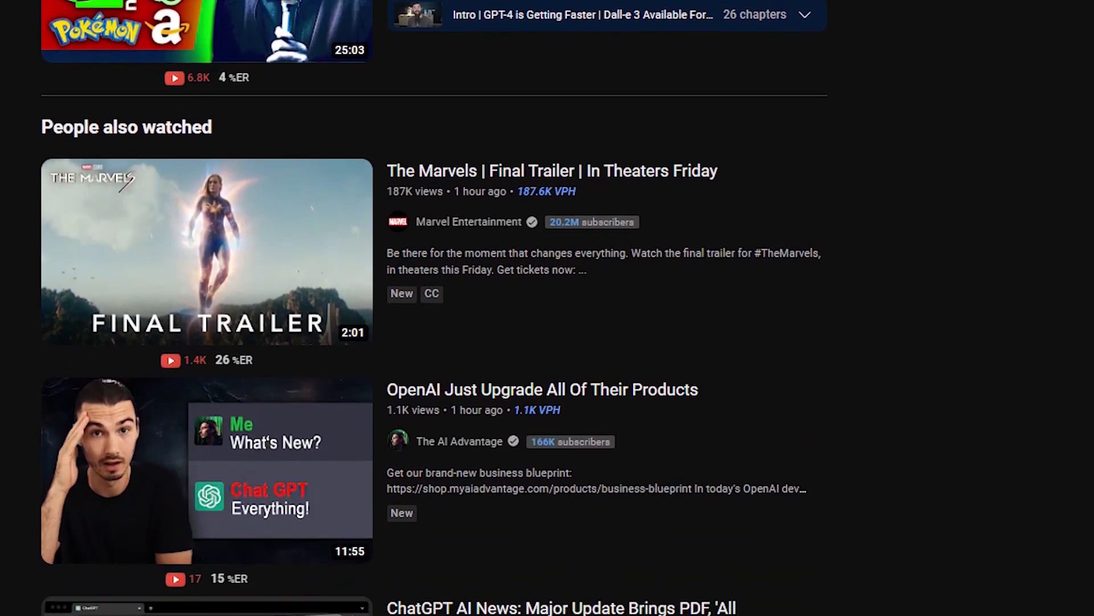
pyautogui.scroll(-3)
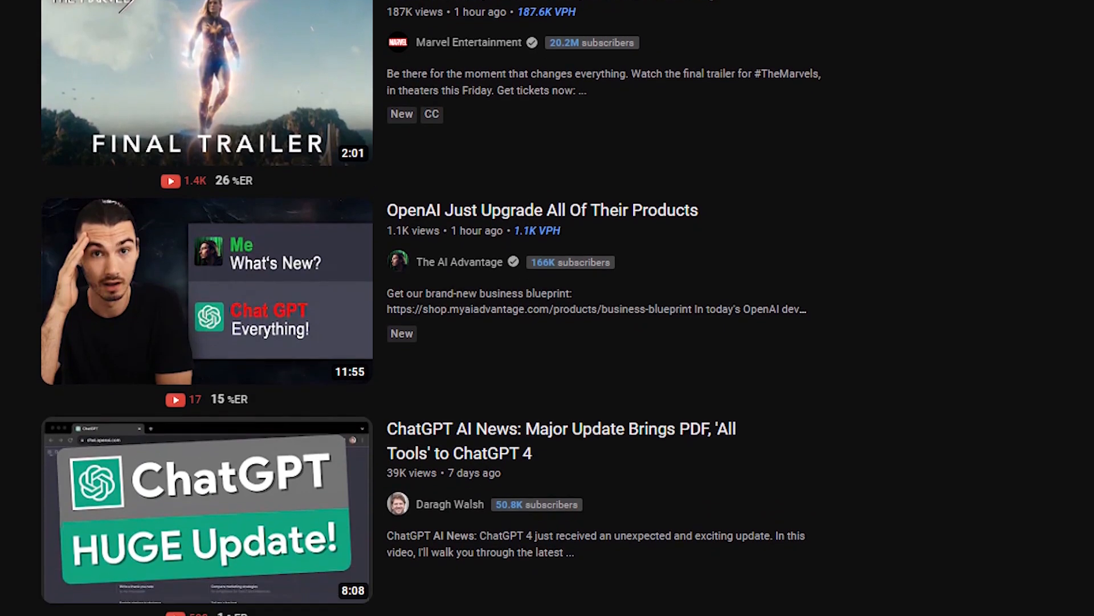
pyautogui.scroll(-3)
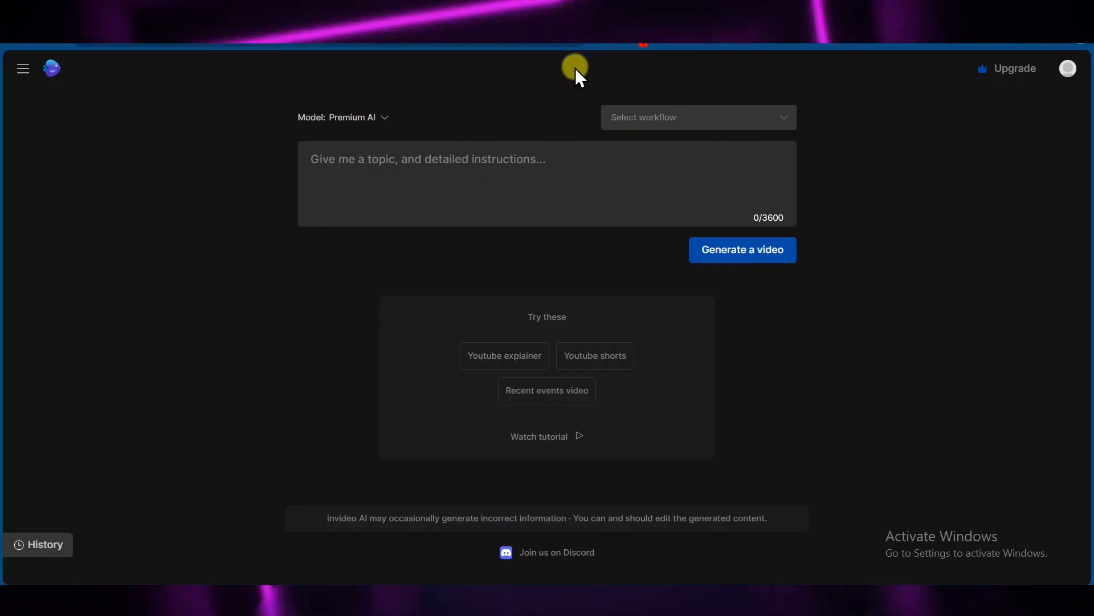
# Step: Search Google for 'ai news' and browse Top stories to the CNBC GPT-4 Turbo headline
pyautogui.click(698, 117)
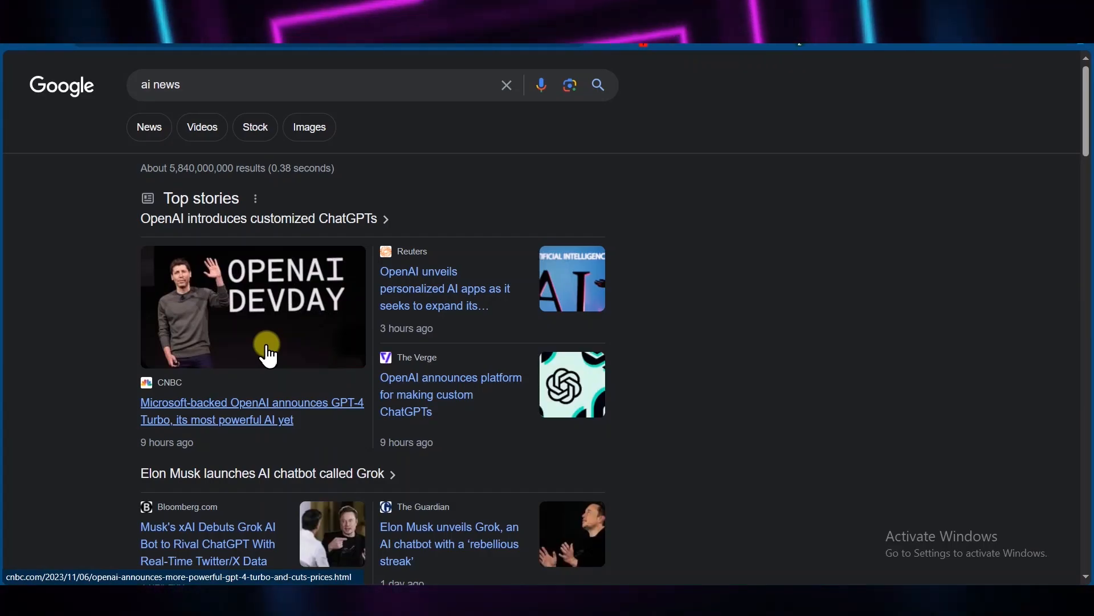
pyautogui.scroll(-3)
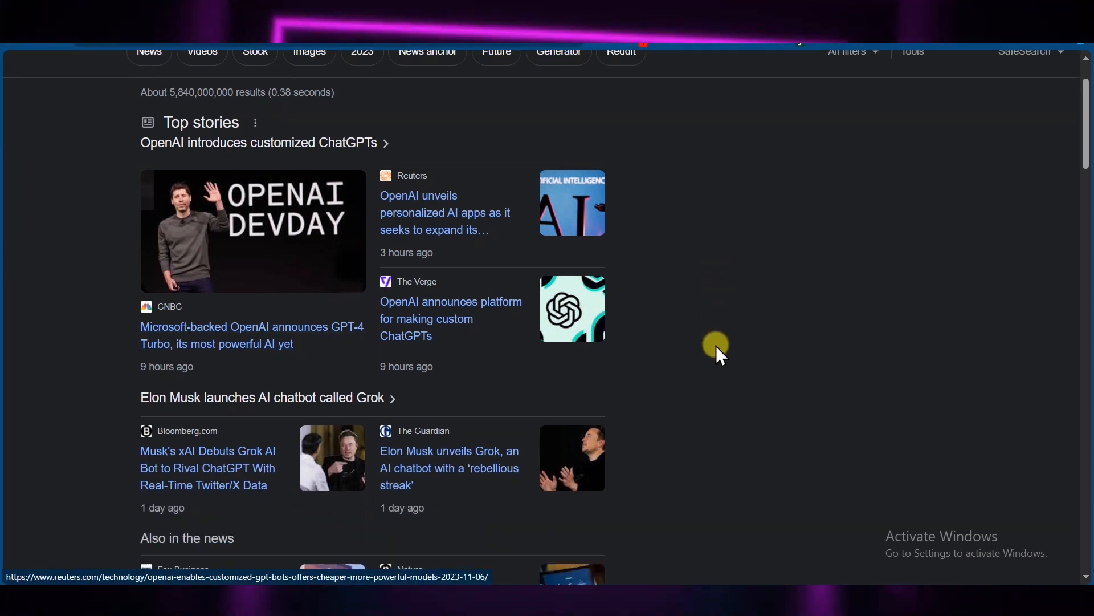
pyautogui.scroll(3)
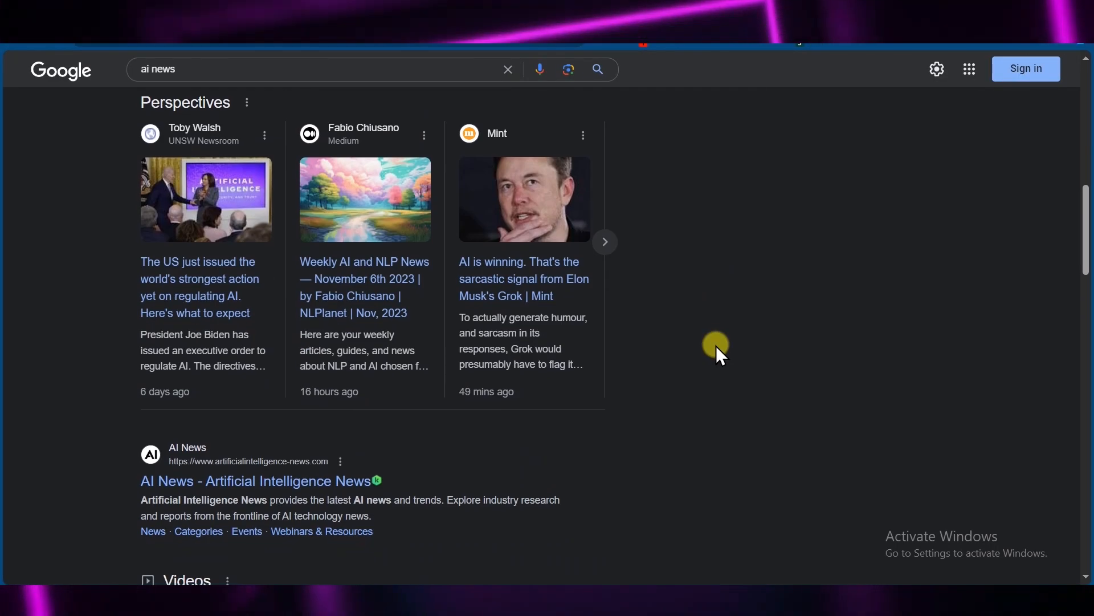
pyautogui.scroll(-3)
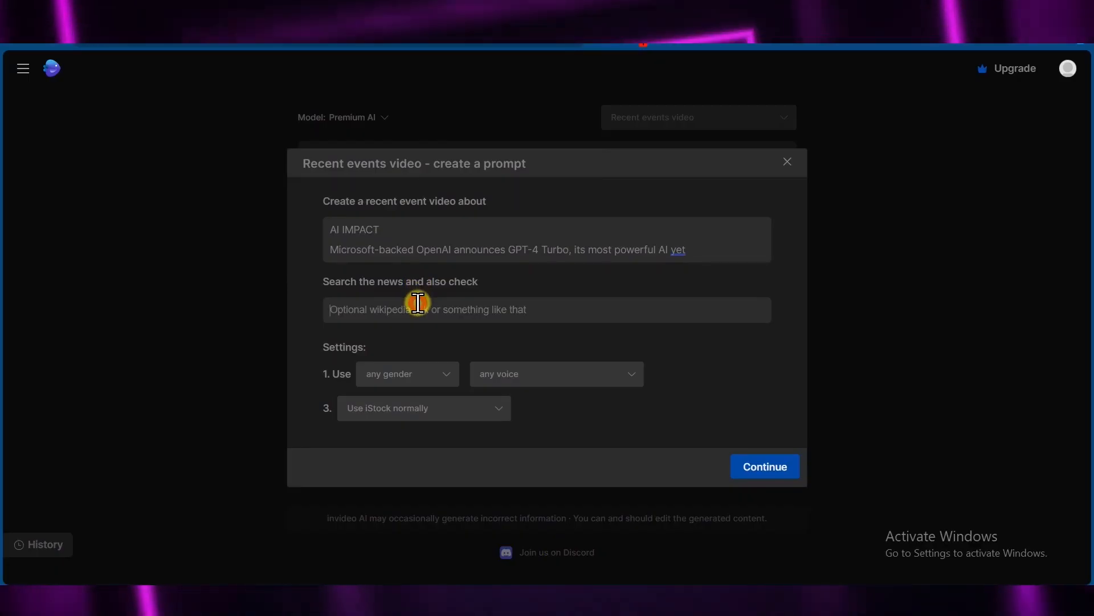
# Step: Add the CNBC GPT-4 Turbo article URL as source, choose the Crisp look and begin generation
pyautogui.write('https://www.cnbc.com/2023/11/06/openai-announces-more-powerful-gpt-4-turbo-and-cuts-prices.ht')
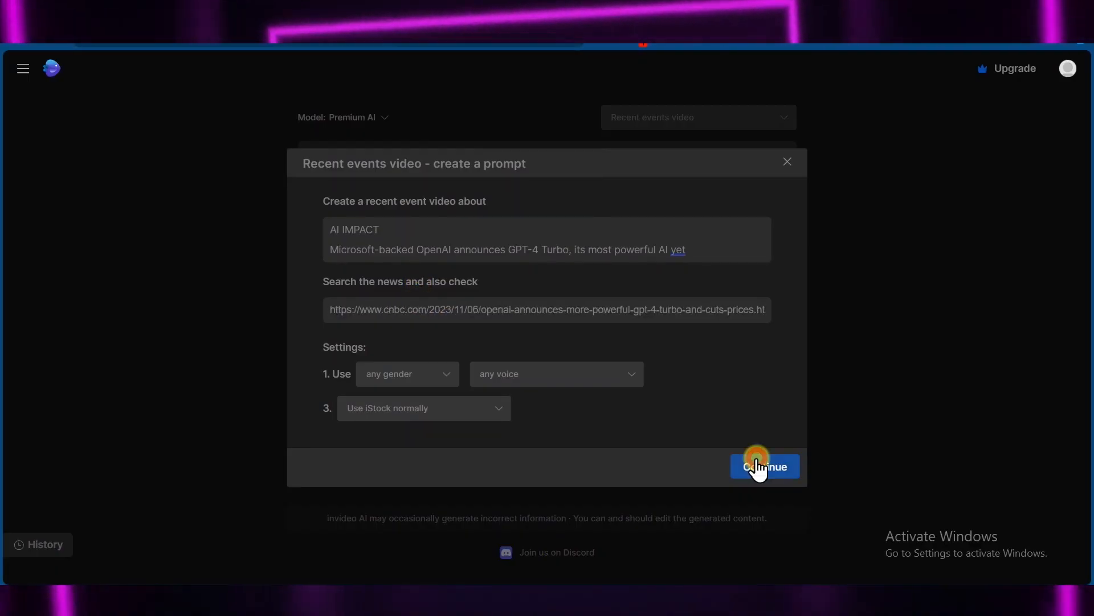
pyautogui.click(763, 466)
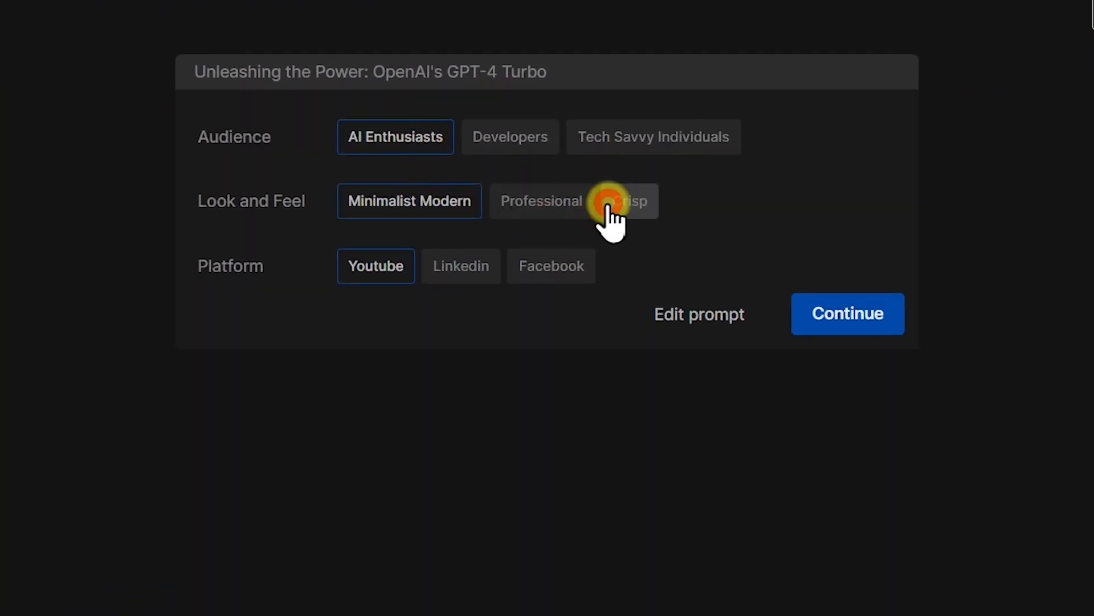
pyautogui.click(847, 314)
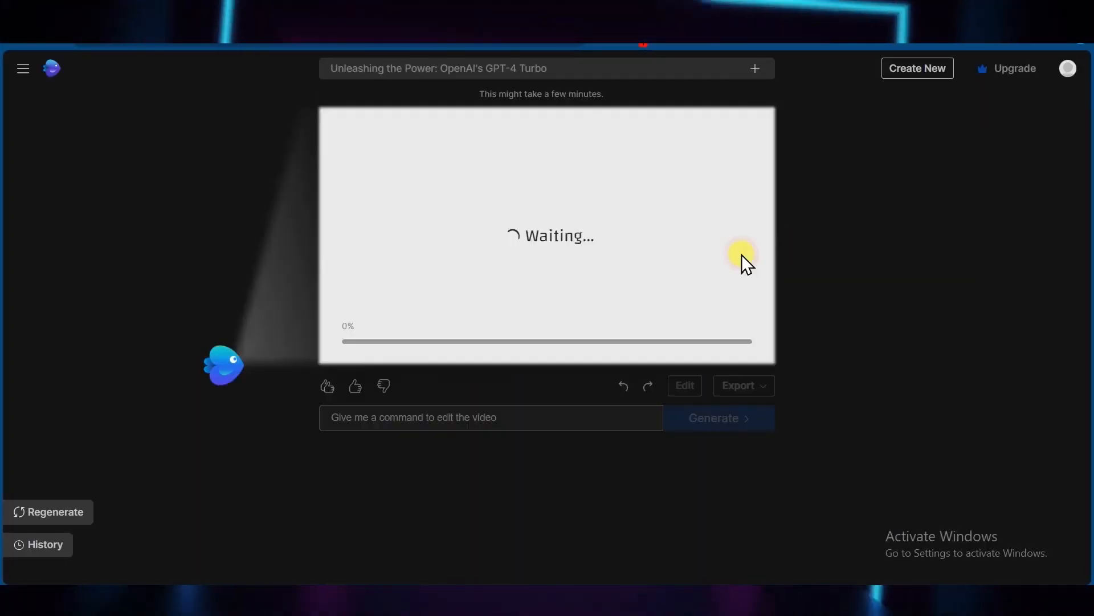